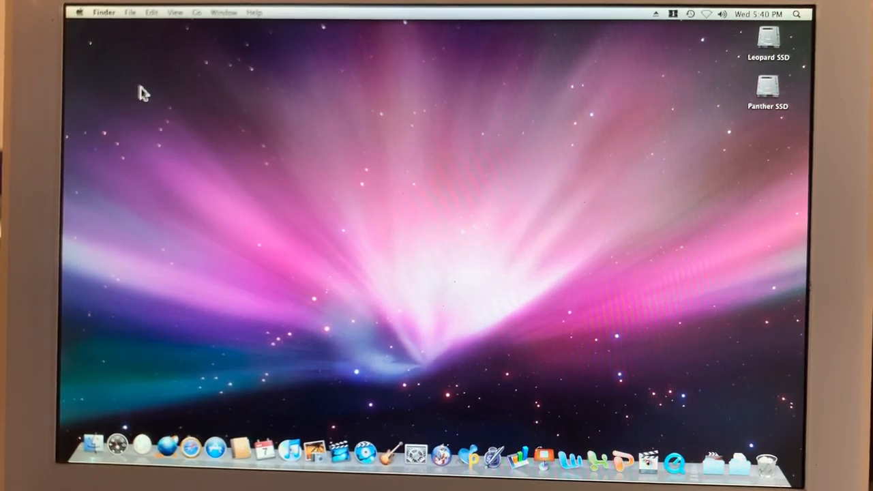
mouse_move(348, 112)
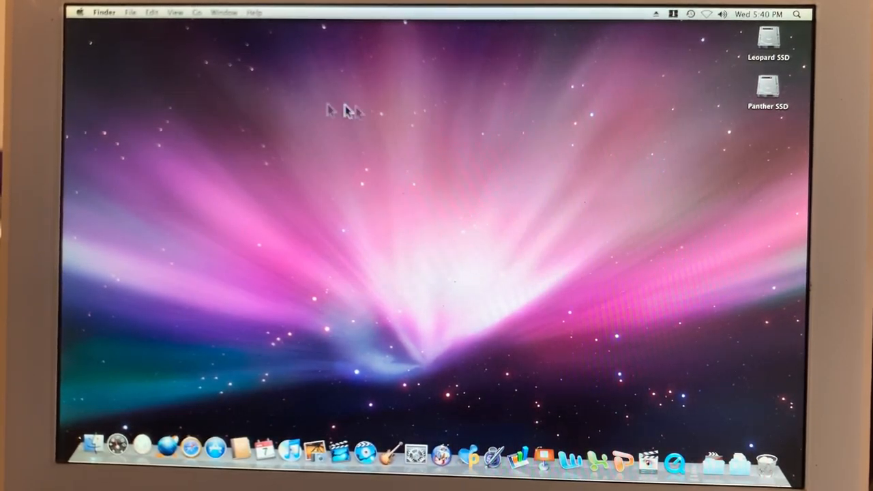
mouse_move(318, 123)
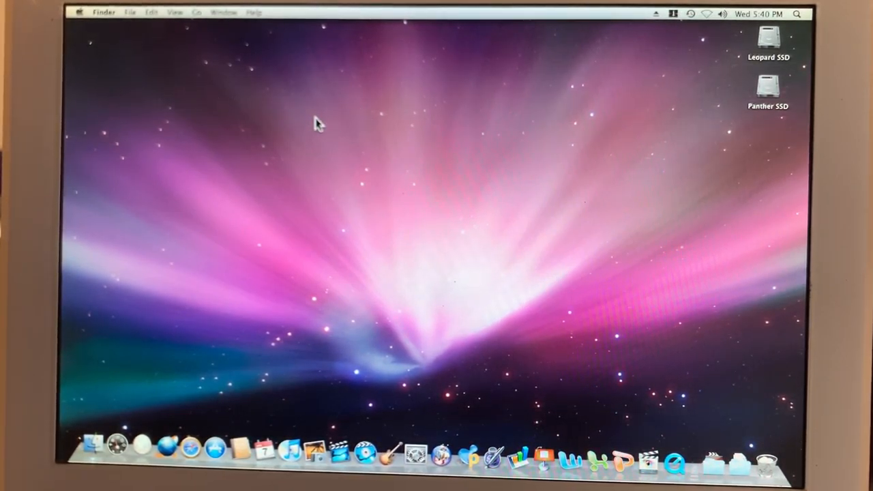
mouse_move(330, 164)
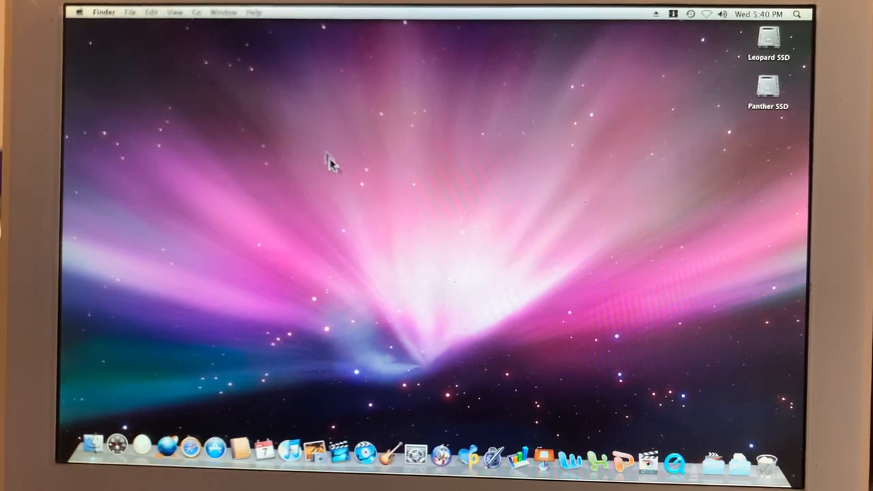
mouse_move(478, 189)
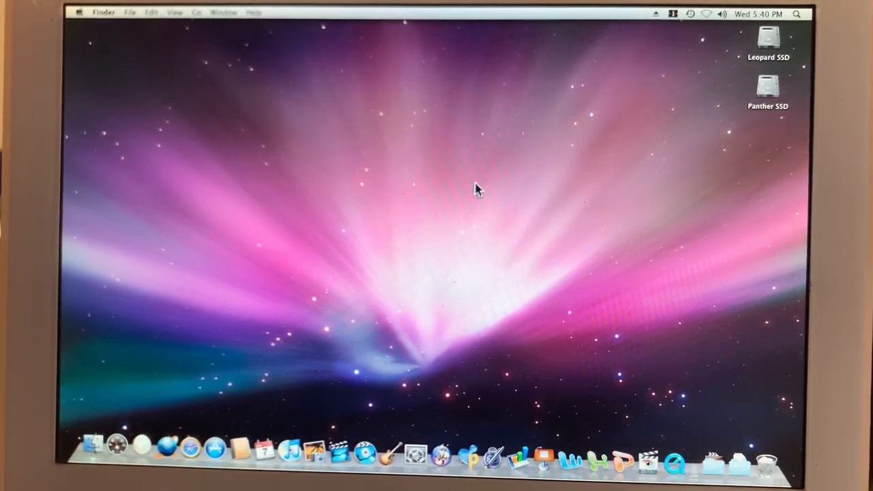
mouse_move(795, 31)
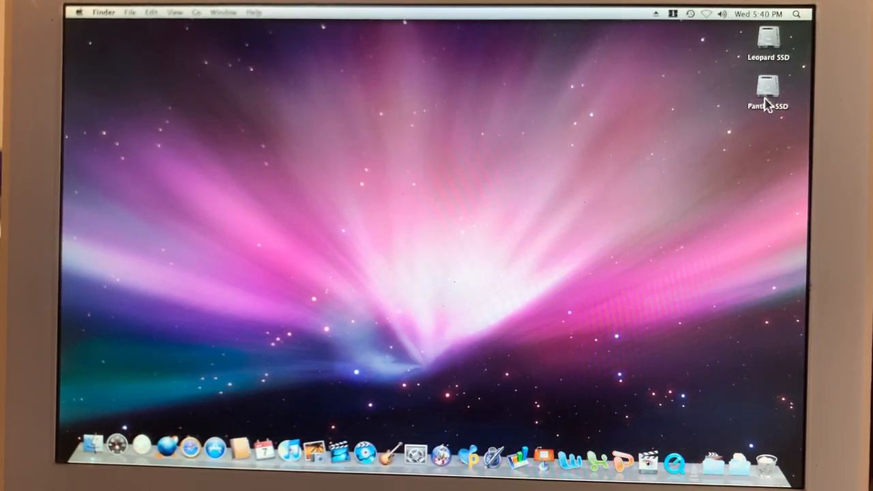
mouse_move(662, 106)
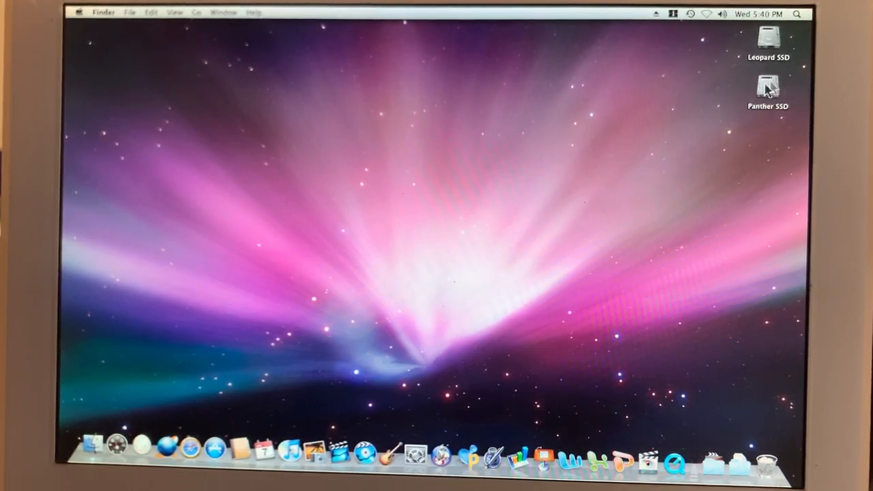
mouse_move(531, 247)
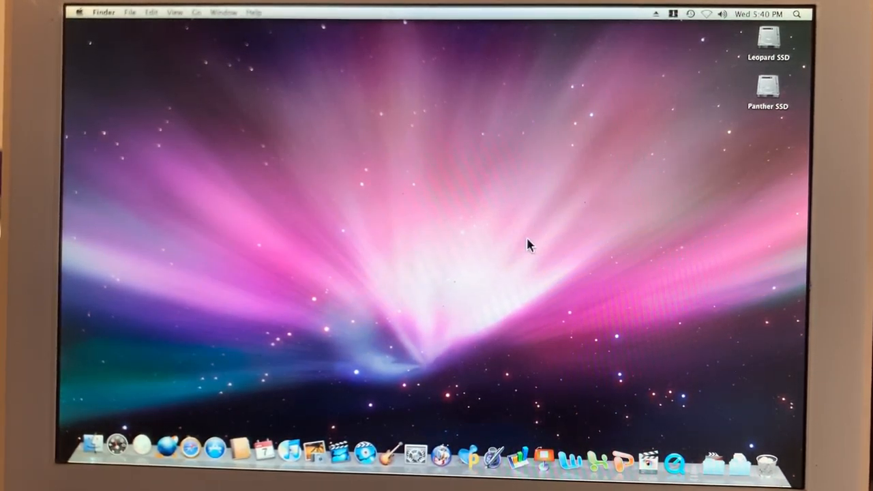
mouse_move(590, 231)
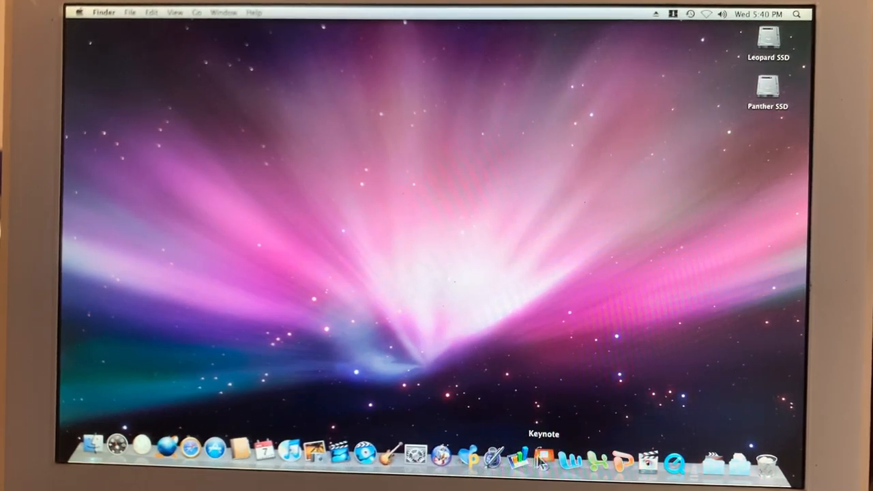
mouse_move(572, 460)
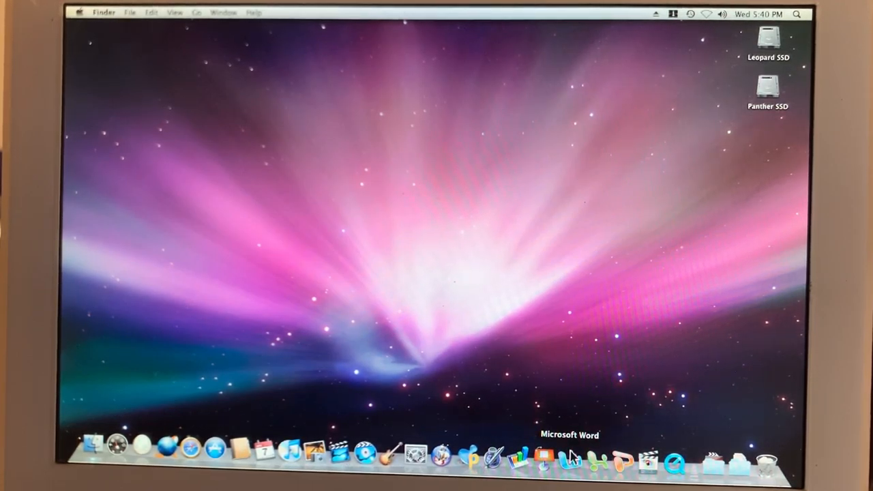
mouse_move(269, 402)
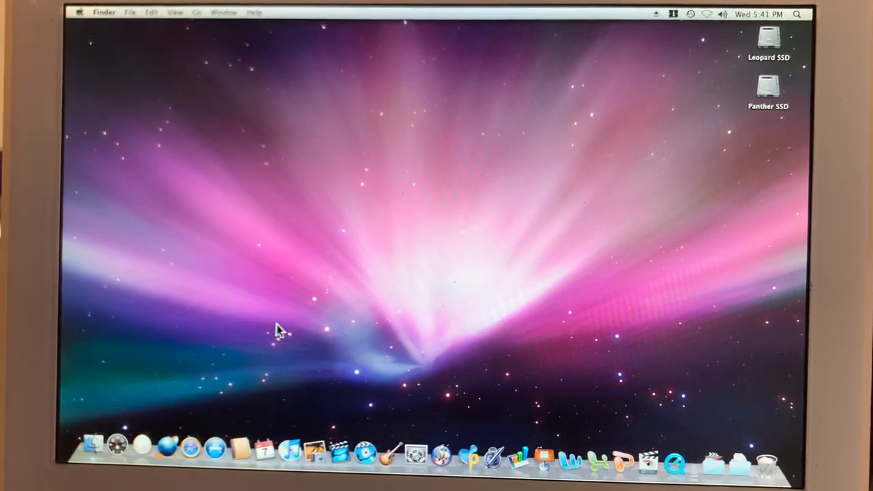
mouse_move(197, 140)
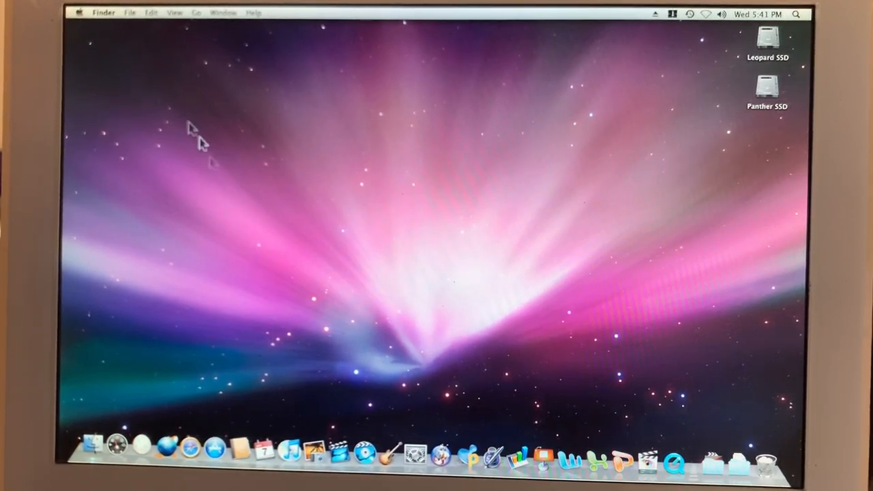
Step: Open System Profiler from About This Mac, showing the 1.6 GHz G5 with 2 GB memory
click(79, 12)
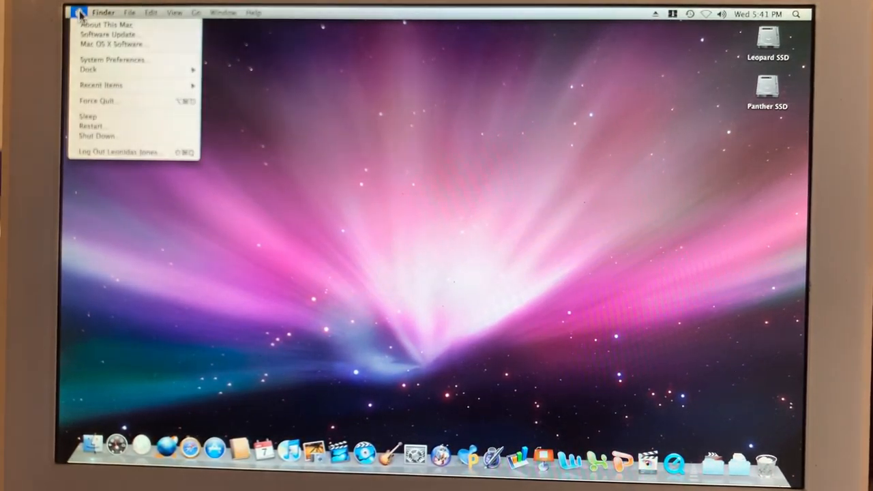
click(105, 25)
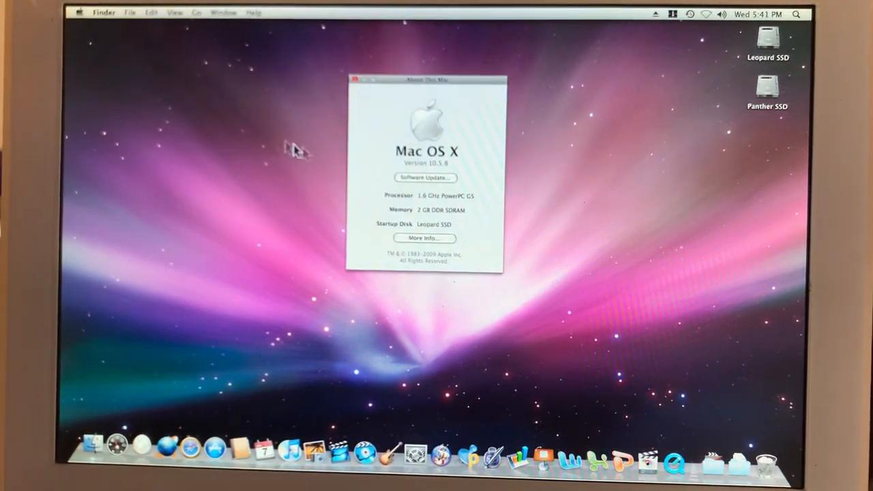
mouse_move(376, 179)
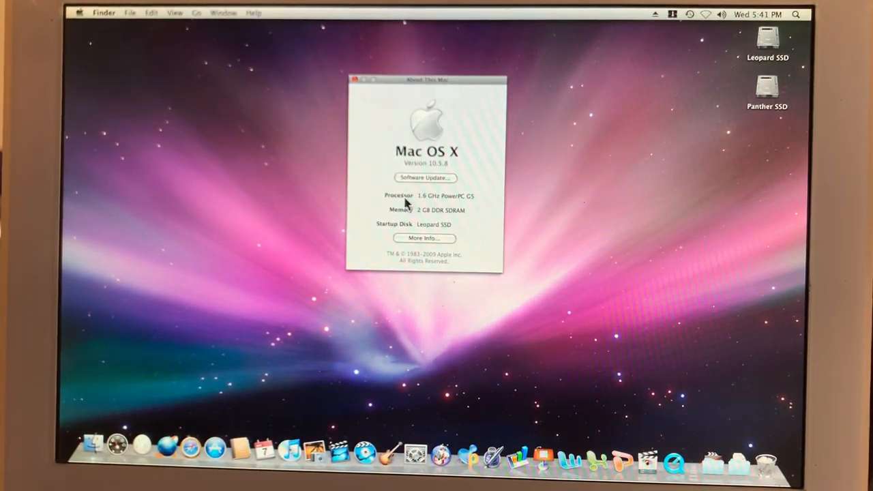
mouse_move(477, 203)
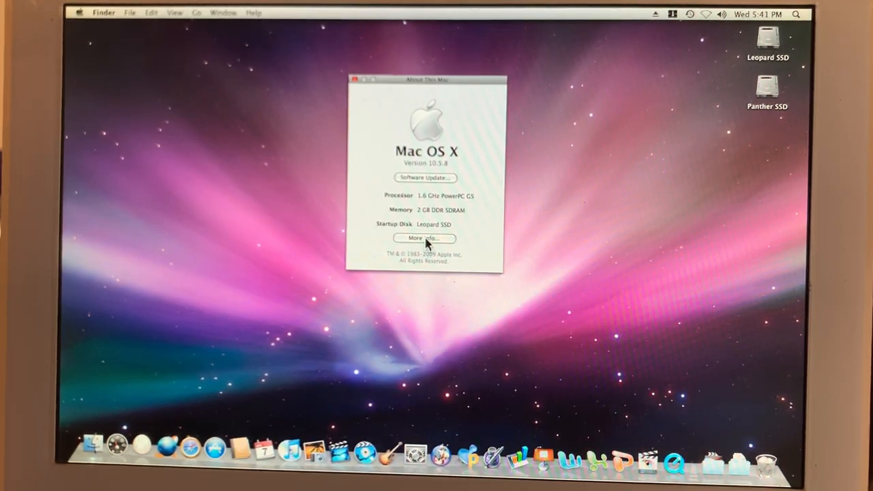
click(425, 238)
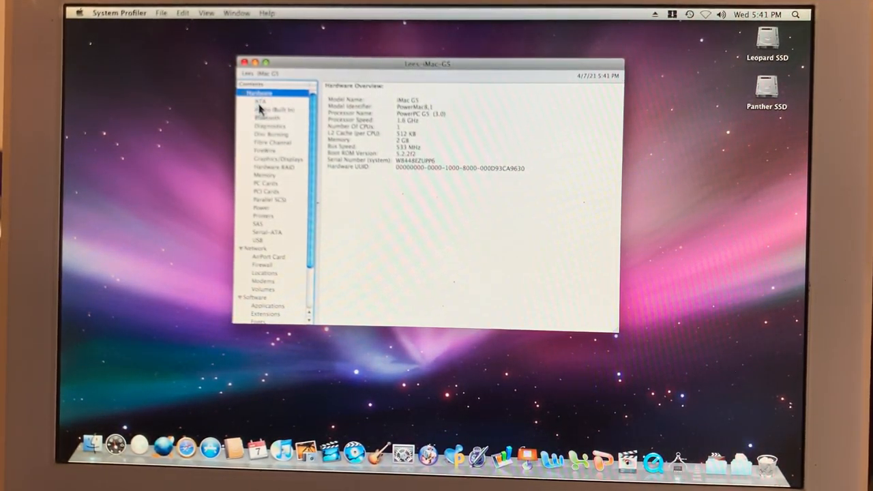
Step: Review the ATA, disc burning drive and GeForce FX 5200 graphics and display details
click(260, 101)
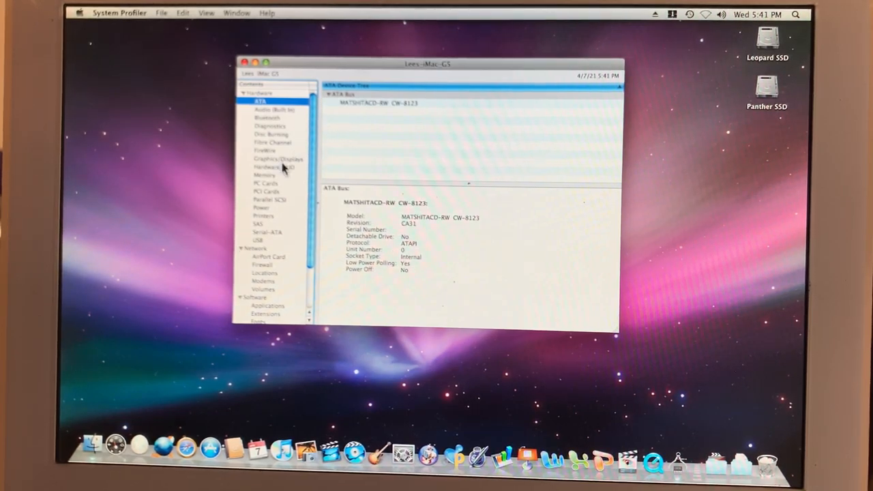
click(271, 134)
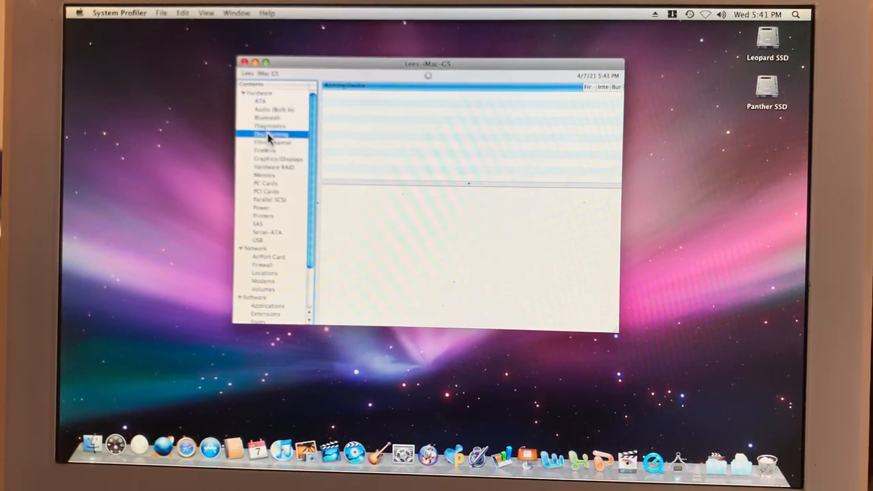
click(271, 134)
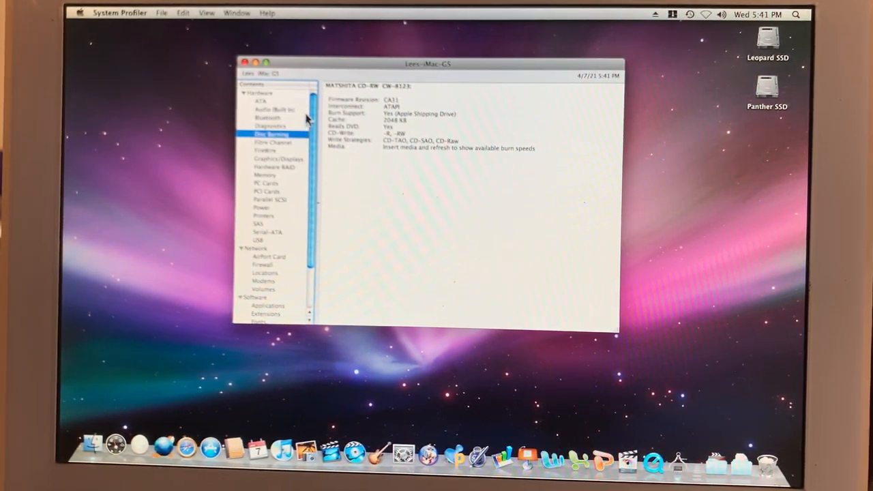
mouse_move(266, 166)
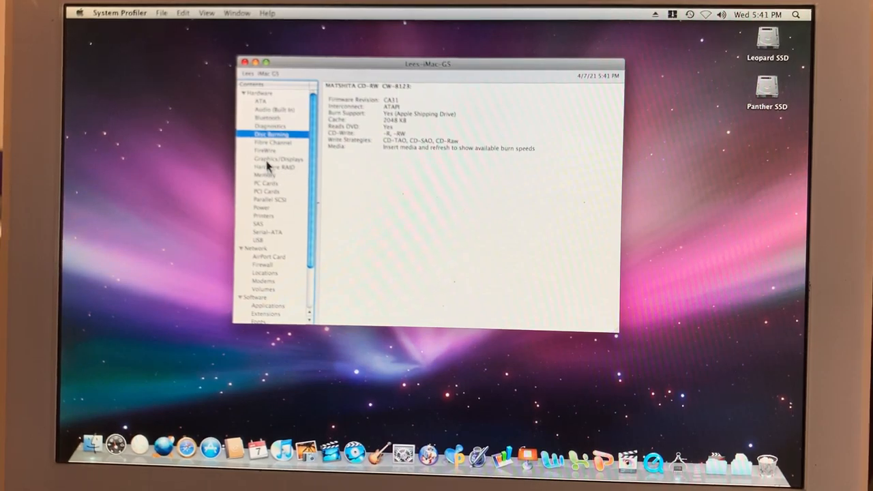
click(277, 159)
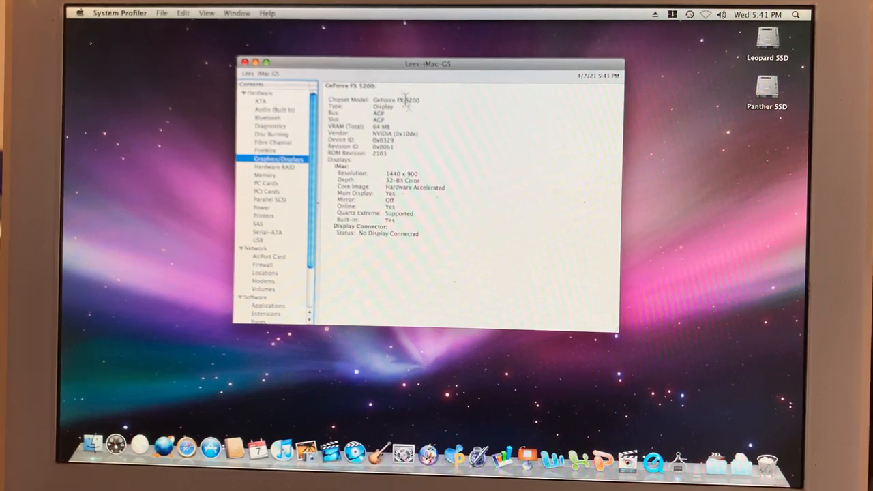
mouse_move(402, 123)
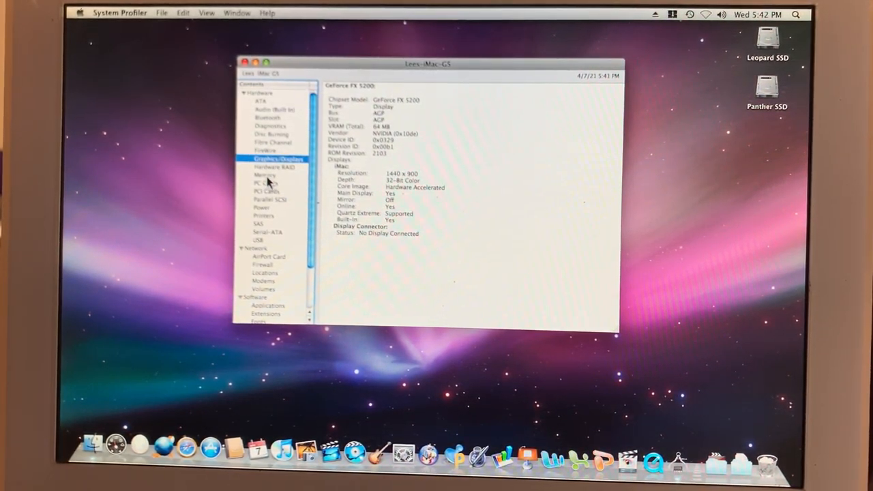
Step: Check the two 1 GB DDR SDRAM modules and the turned-off AirPort Extreme card
click(264, 174)
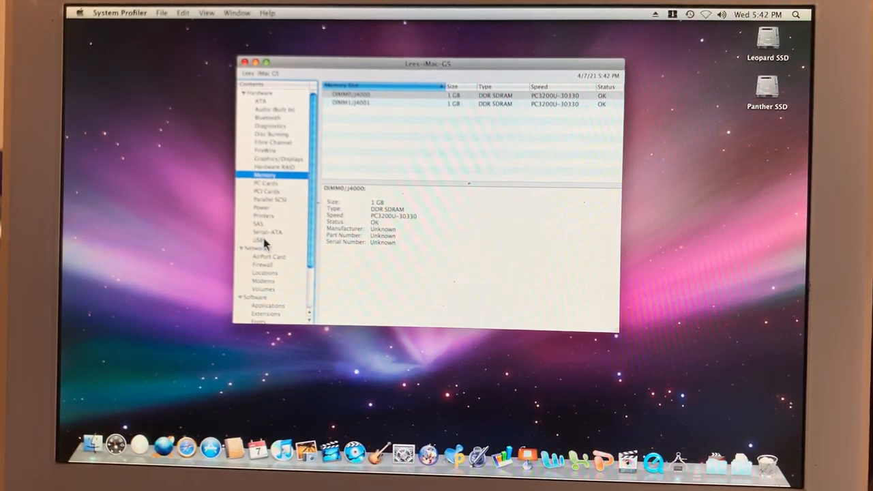
mouse_move(295, 224)
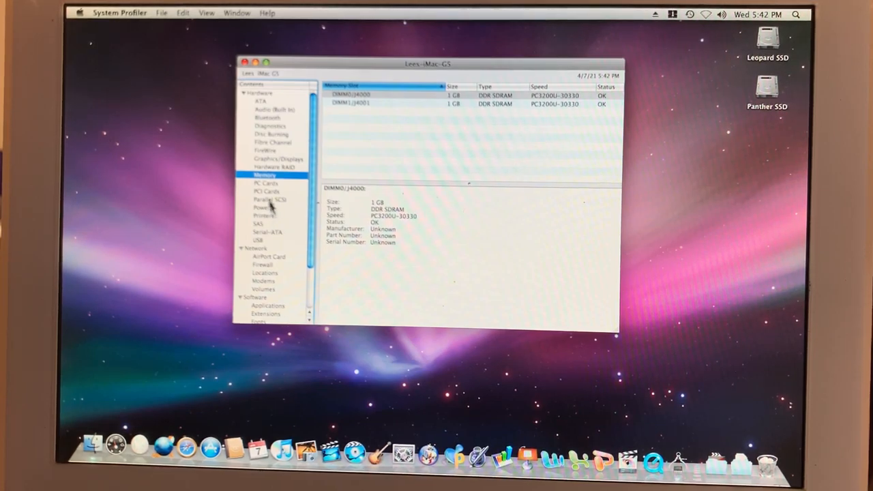
click(270, 257)
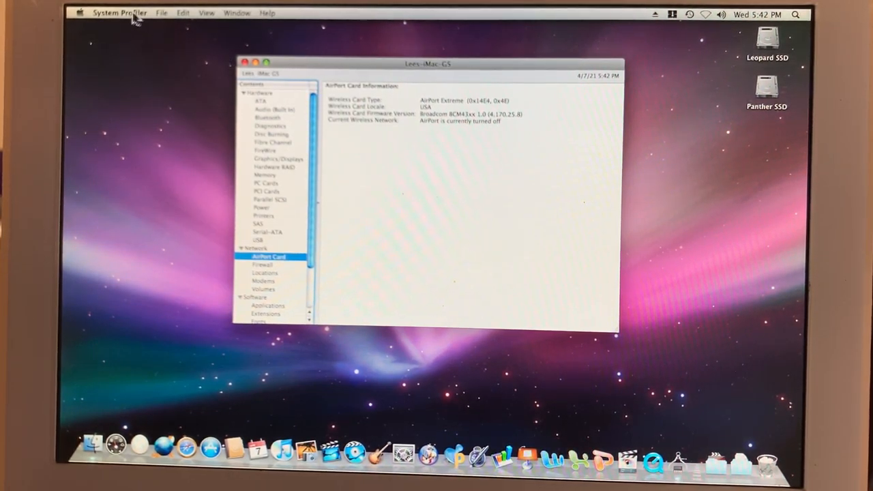
click(119, 12)
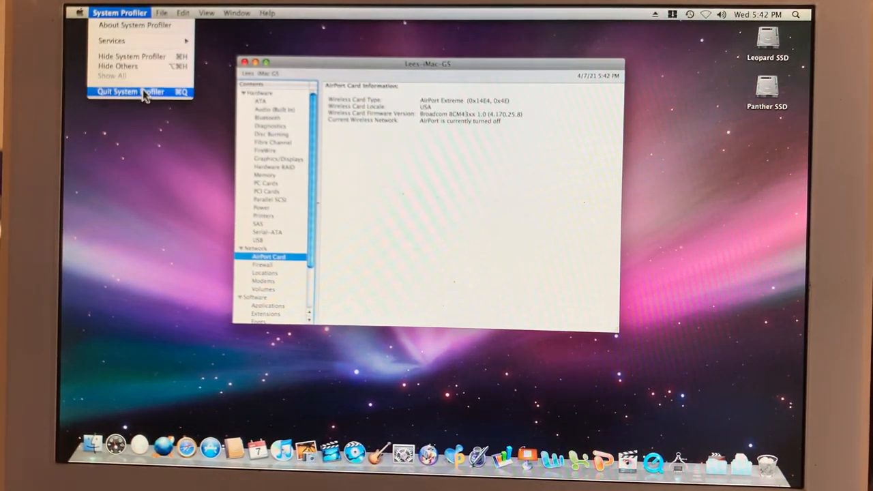
Step: Quit System Profiler, leaving the Leopard SSD and Panther SSD desktop
click(130, 92)
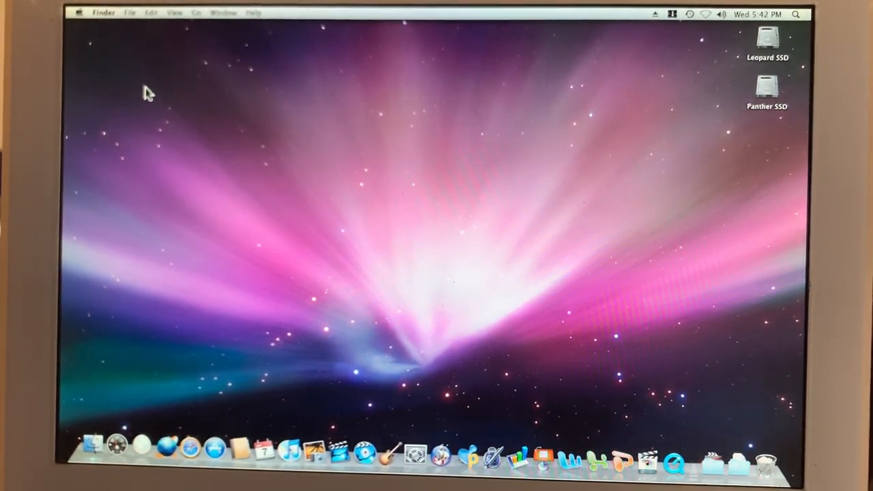
mouse_move(743, 33)
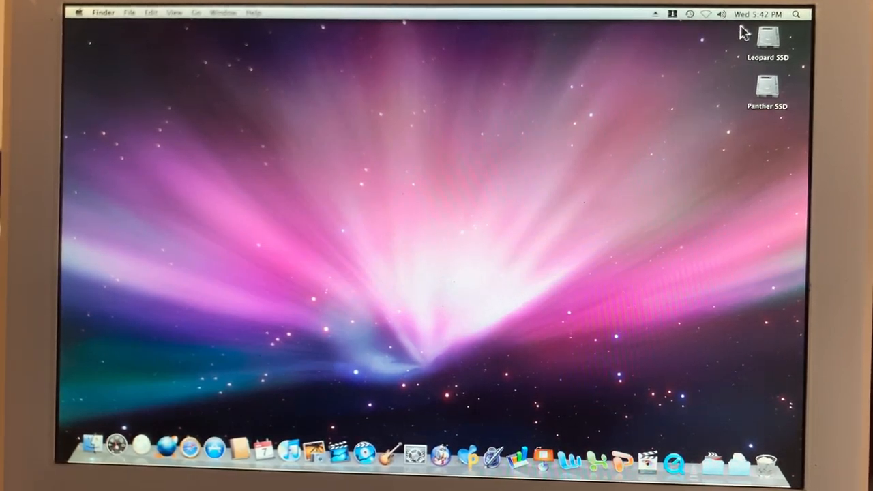
Step: Open Leopard SSD's Applications folder (48 items) and select Geekbench
double_click(768, 37)
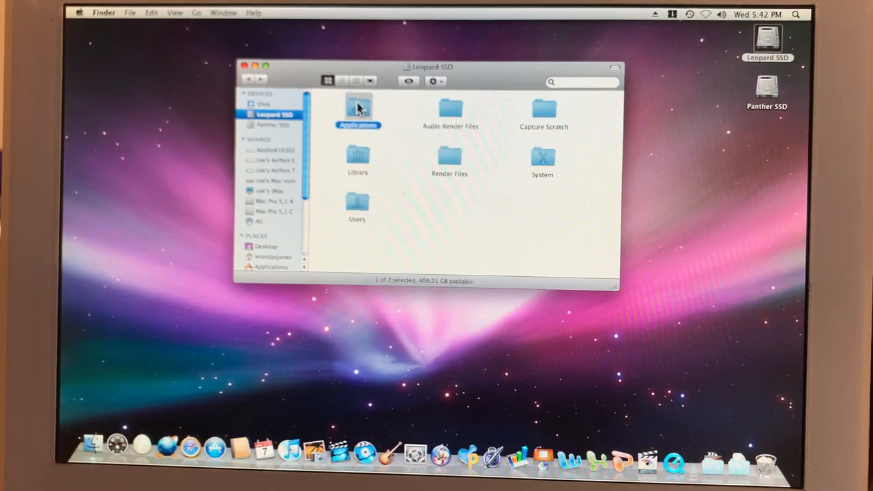
double_click(357, 113)
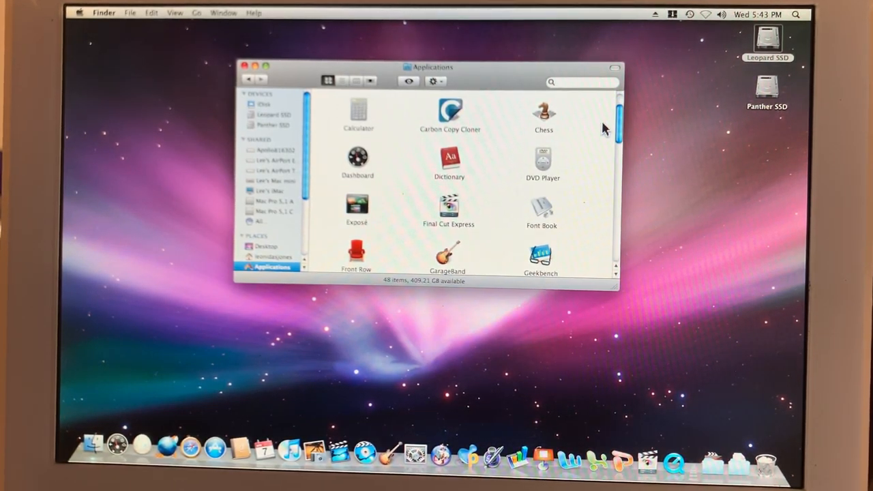
click(541, 256)
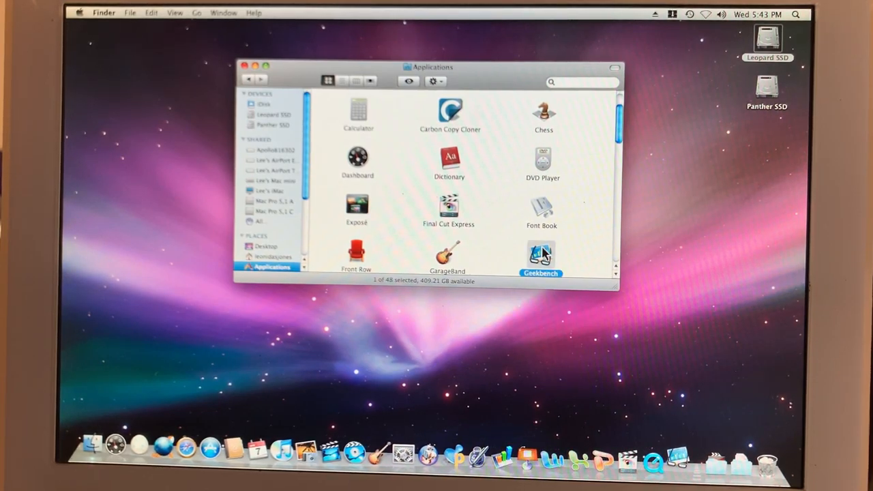
Step: Launch Geekbench, postpone the tryout notice, and start the 32-bit benchmarks
double_click(541, 255)
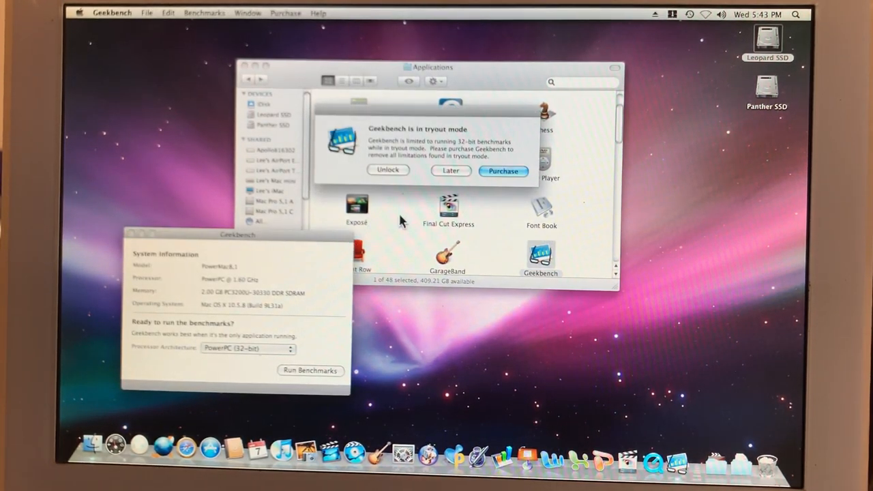
click(450, 170)
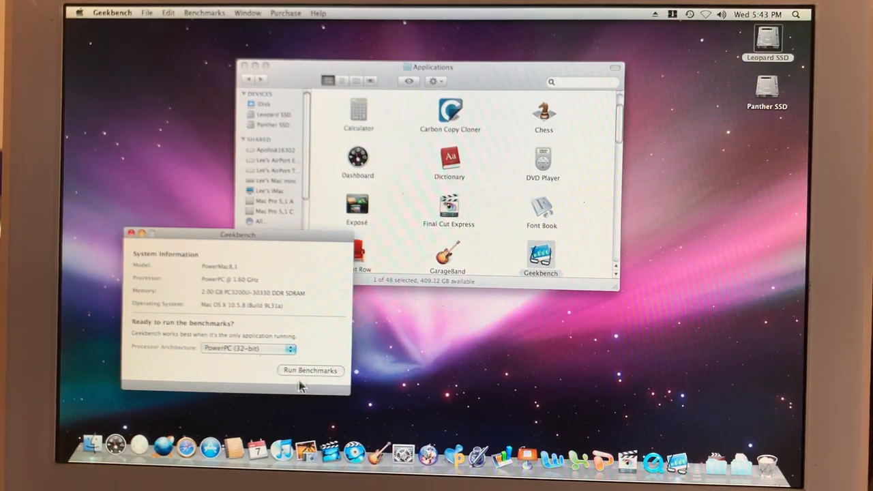
click(310, 371)
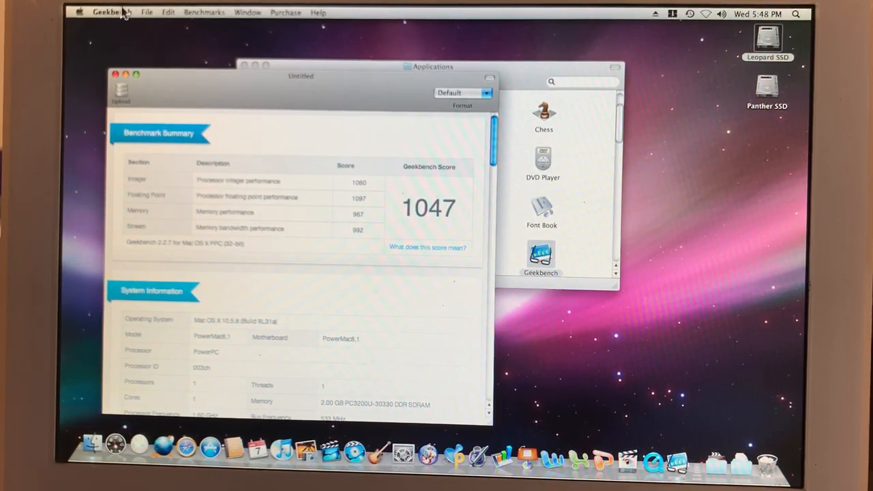
Step: Quit Geekbench after reviewing the 1047 Geekbench score
click(111, 12)
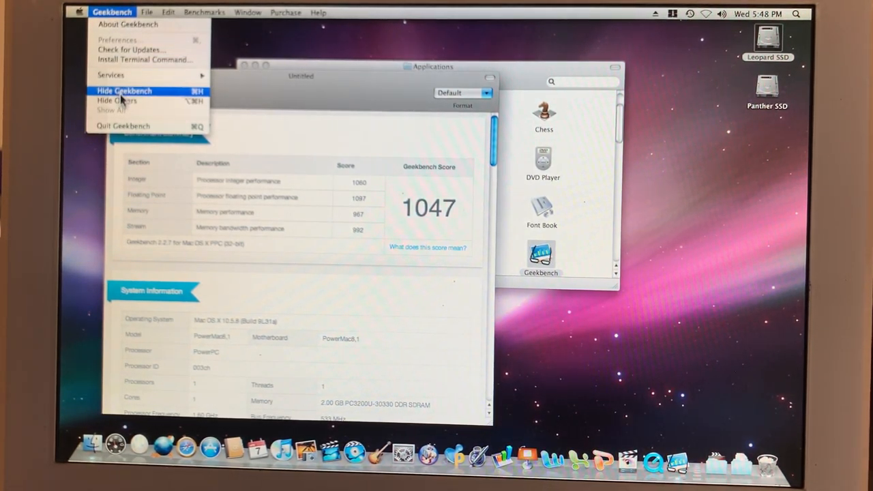
mouse_move(123, 126)
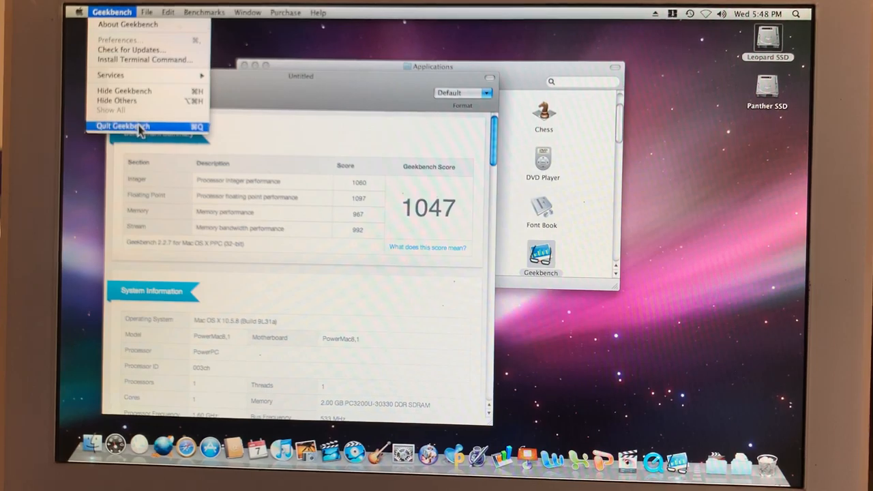
click(123, 126)
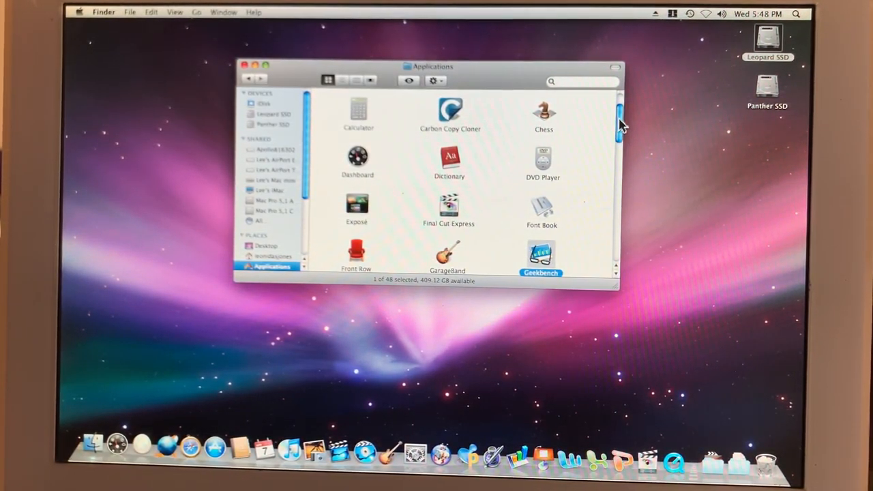
Step: Scroll down the Applications folder and launch OpenMark
scroll(down, 3)
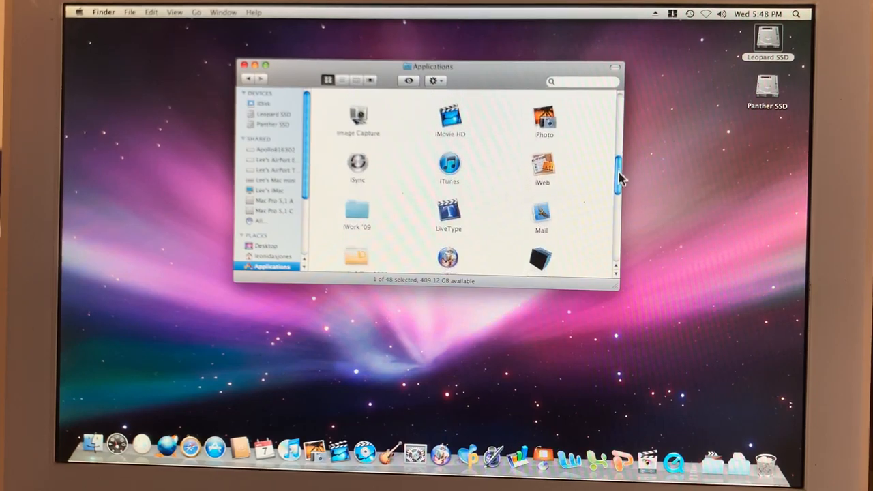
scroll(down, 3)
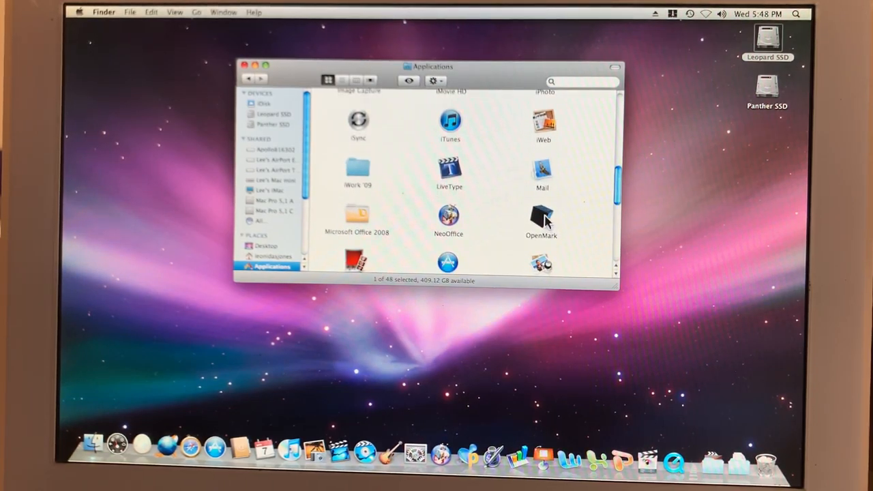
double_click(541, 217)
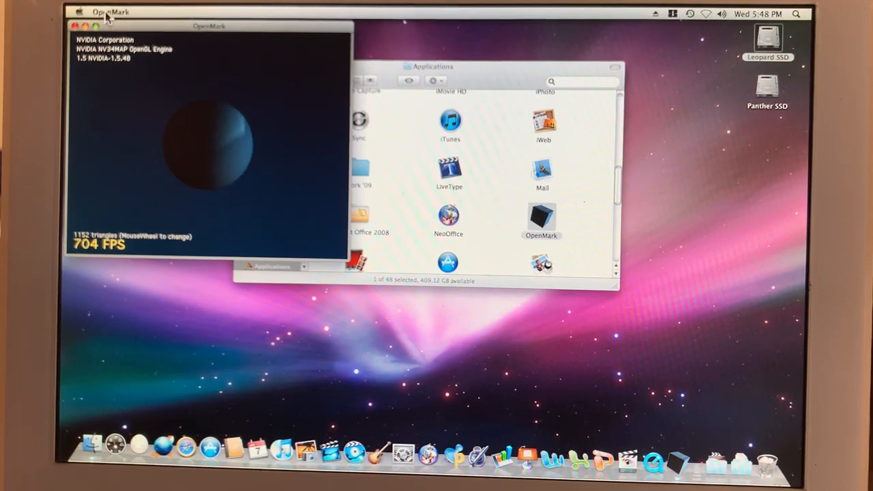
Step: Run the OpenMark graphics benchmark, scoring 1752, then quit OpenMark
click(111, 11)
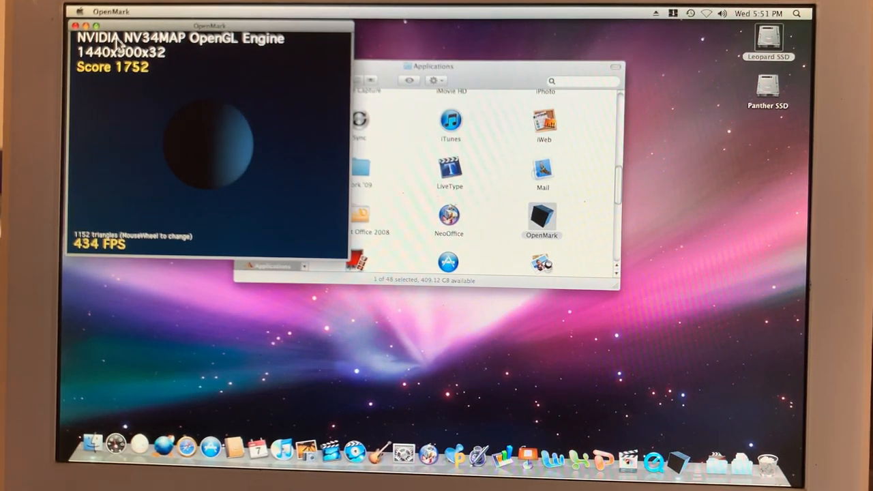
click(110, 12)
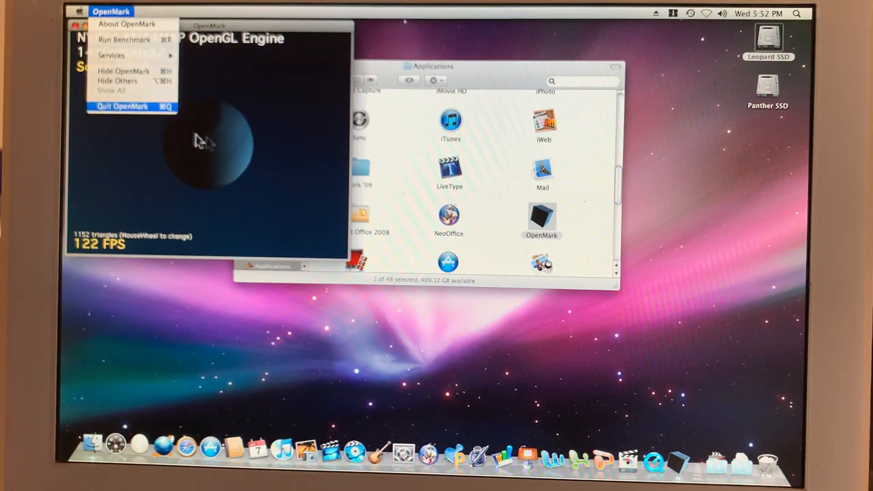
click(121, 106)
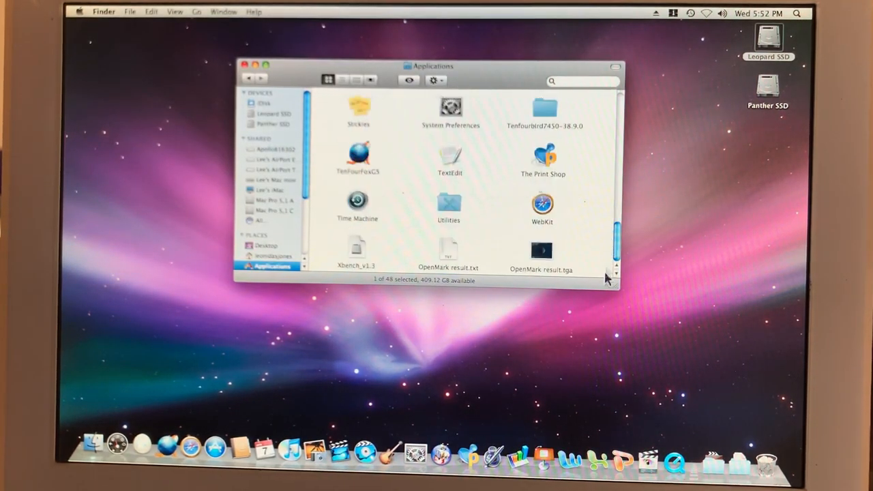
Step: Mount the Xbench_v1.3 disk image and launch Xbench from it
click(357, 249)
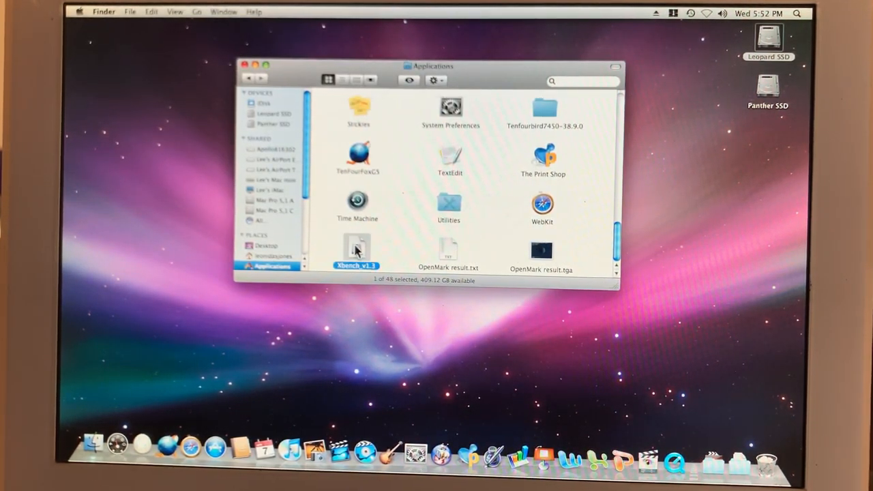
double_click(355, 248)
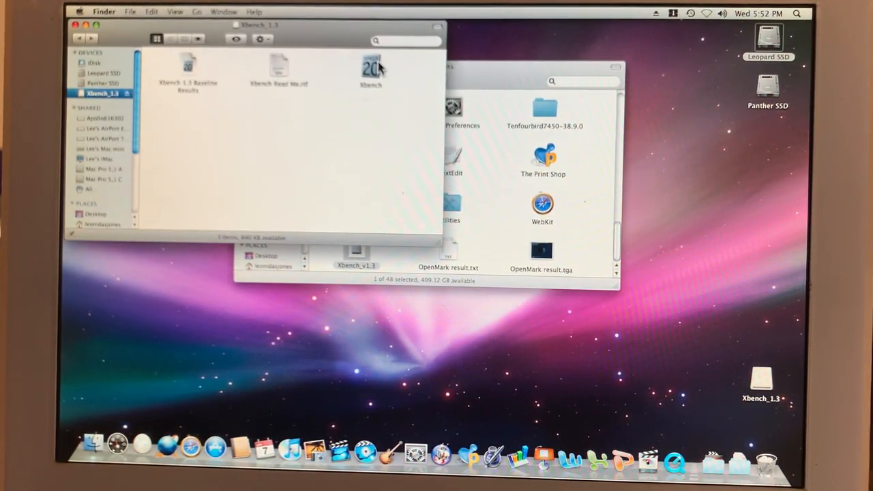
double_click(370, 69)
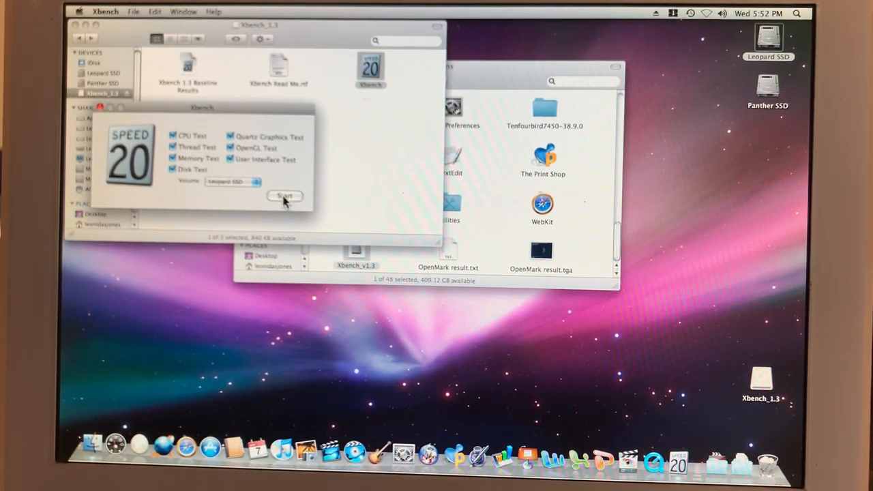
Step: Start the Xbench run with all CPU, graphics, memory and disk tests on Leopard SSD
click(284, 197)
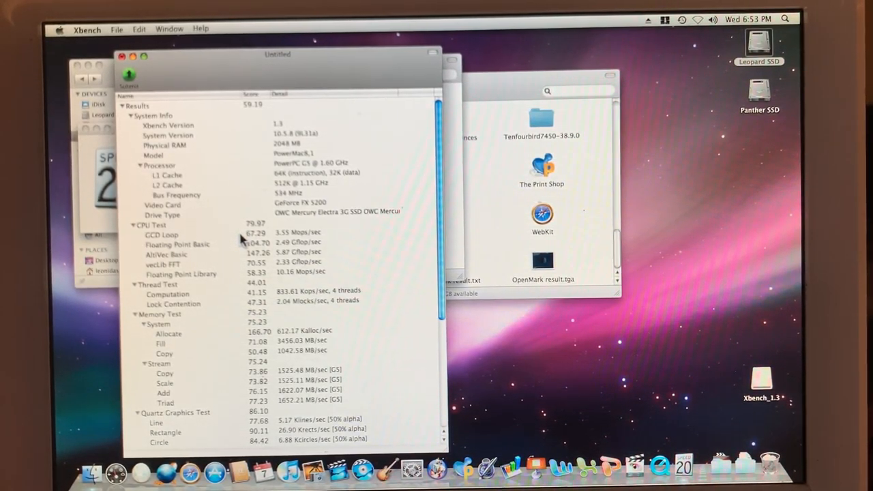
mouse_move(196, 206)
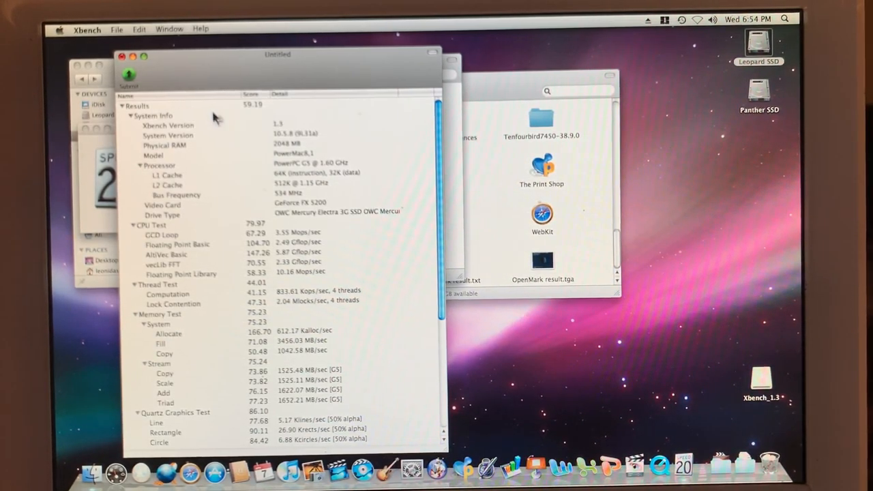
mouse_move(273, 116)
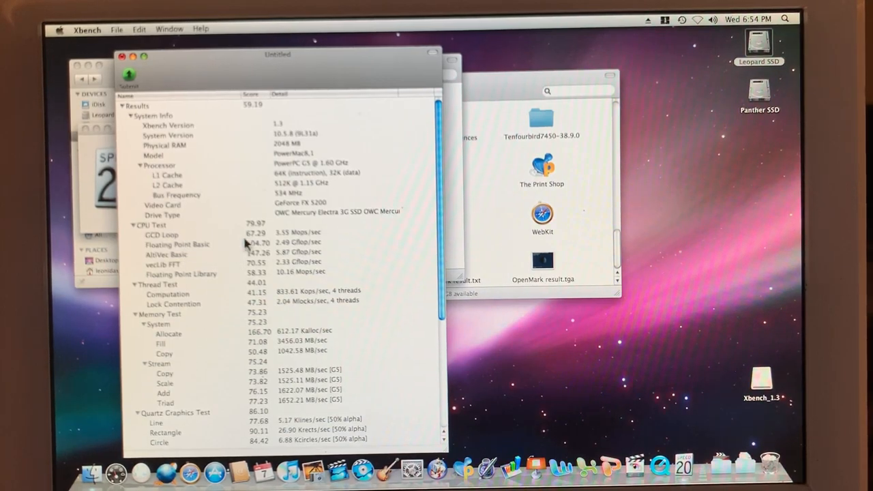
mouse_move(239, 232)
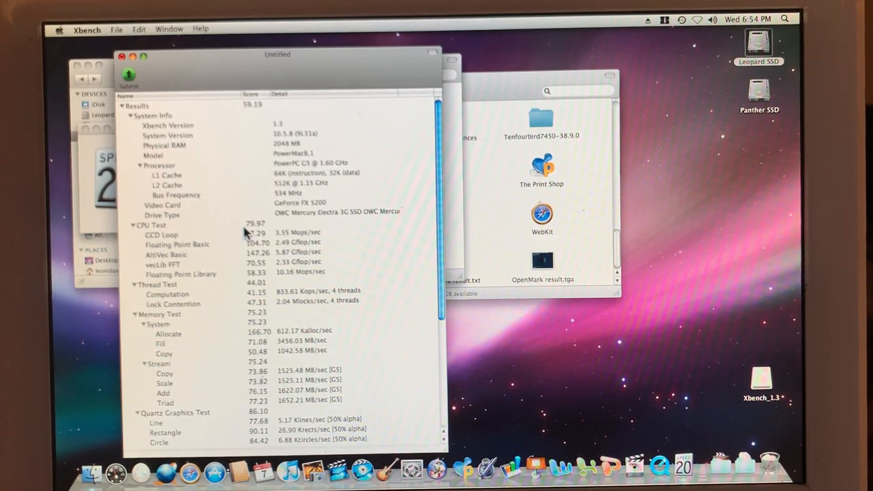
mouse_move(247, 293)
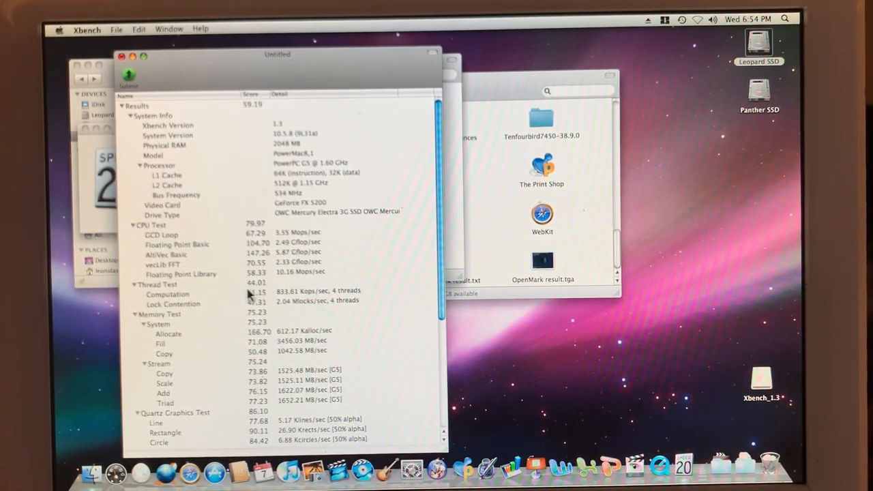
mouse_move(244, 320)
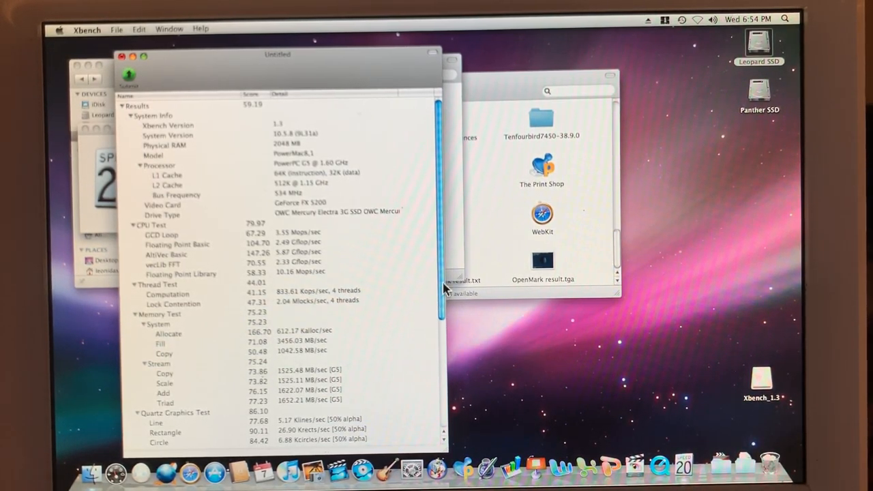
Step: Scroll the Xbench results to Quartz 86.10, OpenGL 63.86, user interface 31.71 and disk 91.39
scroll(down, 3)
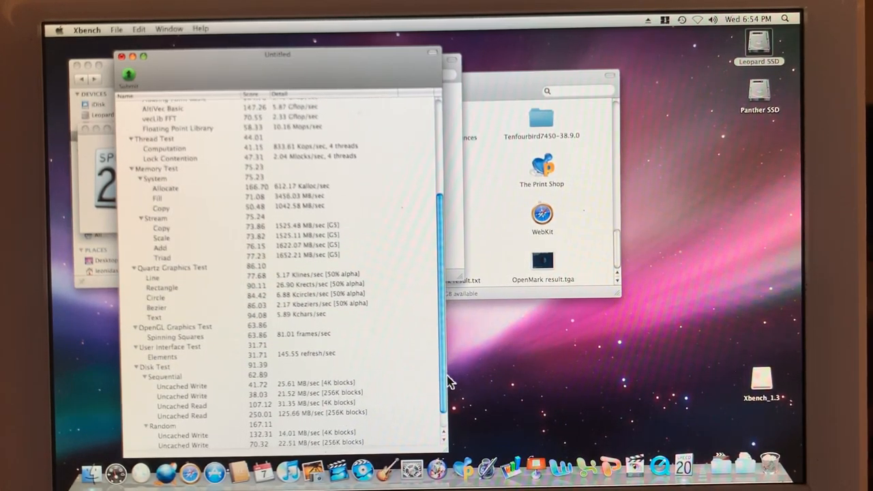
scroll(down, 3)
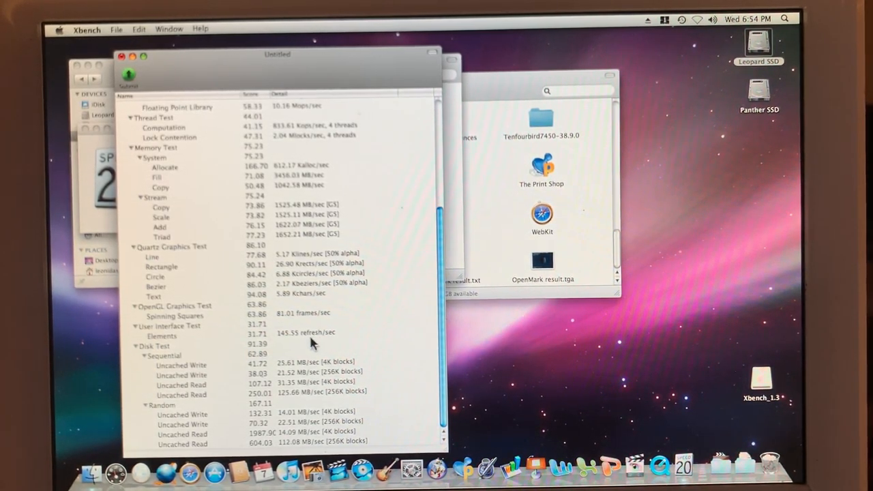
mouse_move(231, 269)
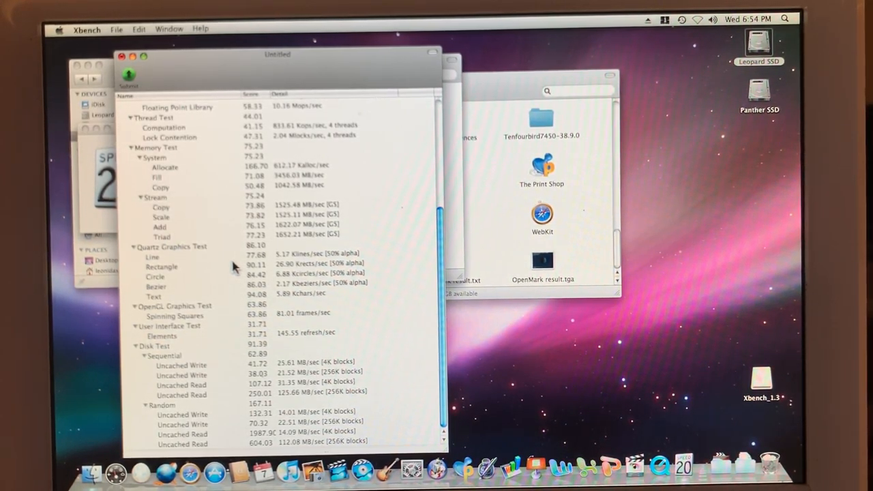
mouse_move(220, 261)
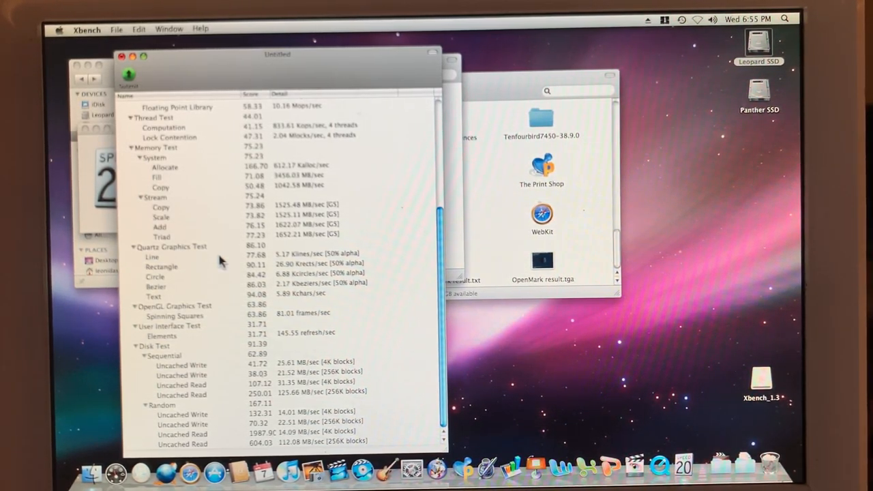
Step: Quit Xbench, choosing Don't Save to discard the benchmark results
click(85, 29)
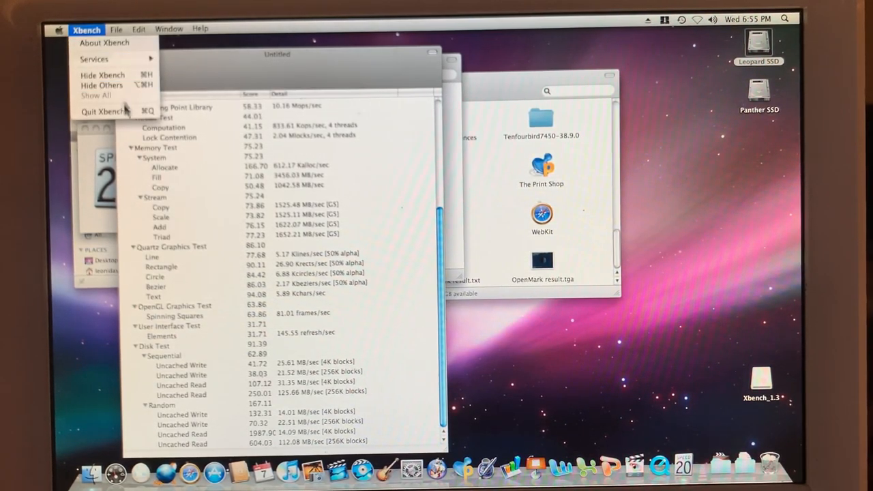
click(101, 111)
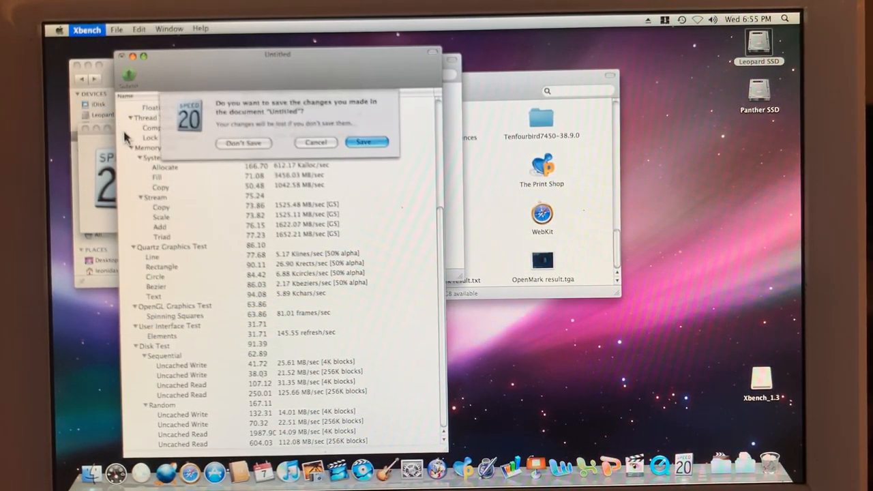
click(243, 142)
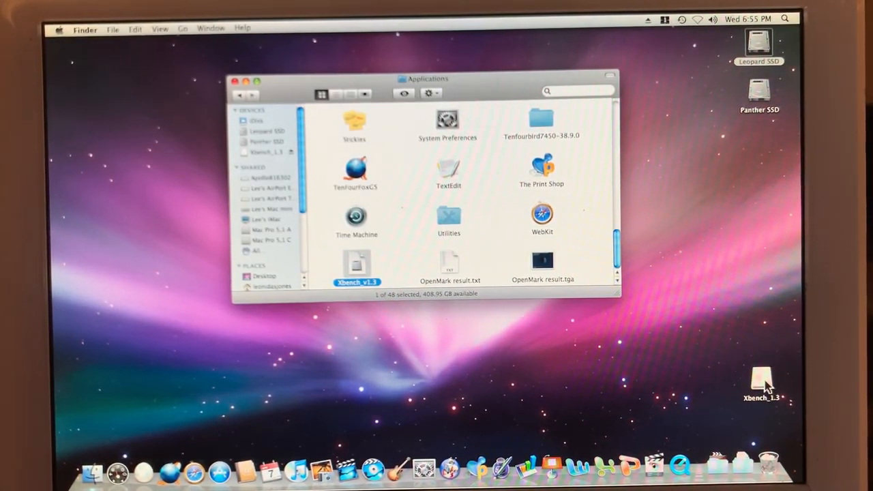
Step: Eject the Xbench_1.3 disk image and close the Applications window
right_click(759, 382)
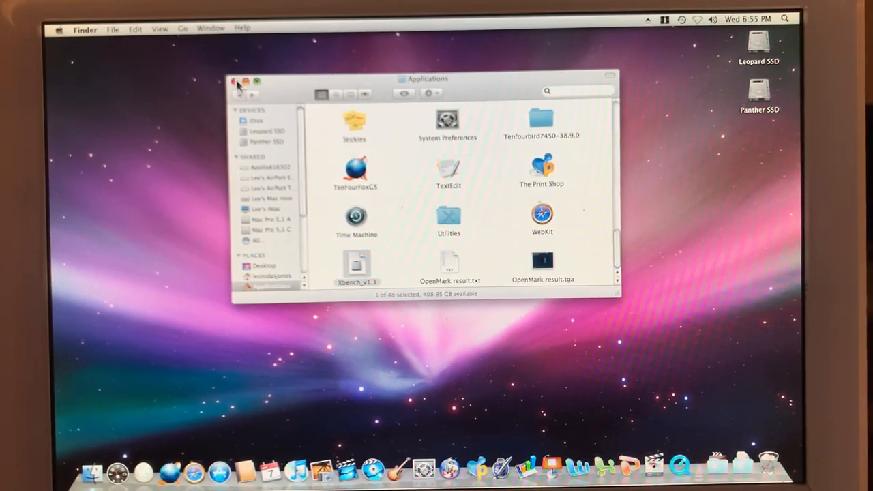
click(235, 82)
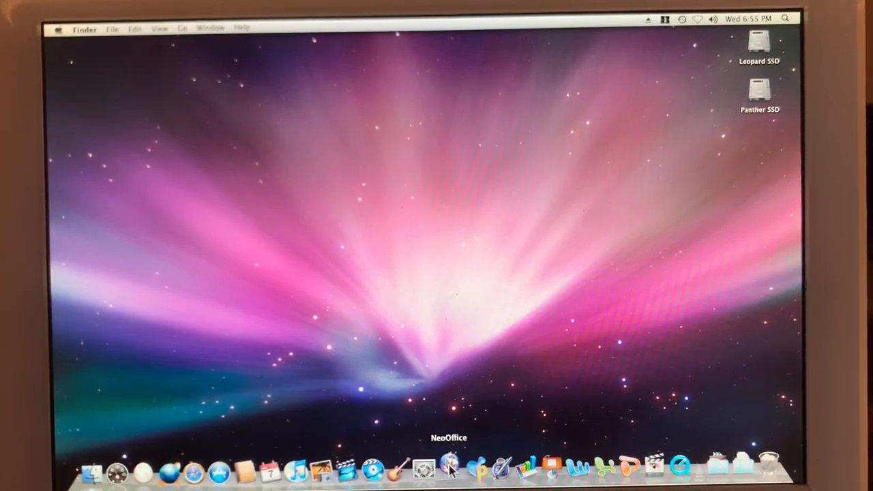
click(449, 469)
text(ugp97gtp978gp97gfp97ugp987gtp978gtp97gp97gp97gp987g)
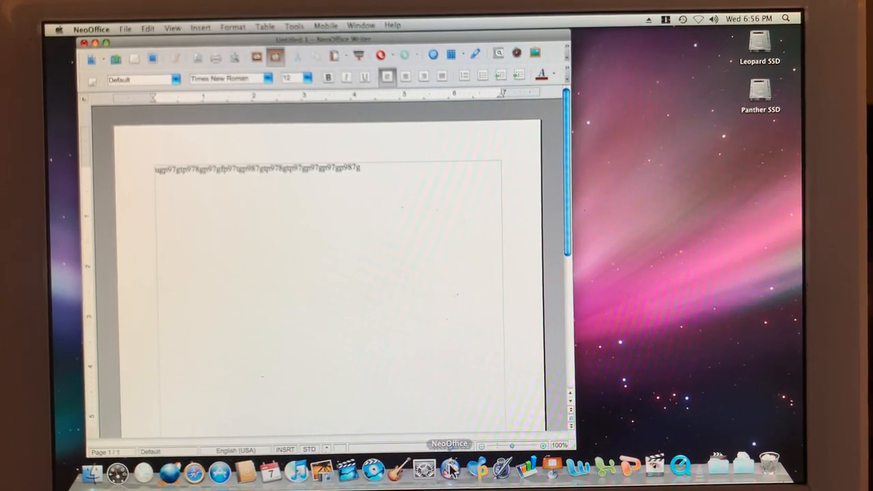
mouse_move(449, 469)
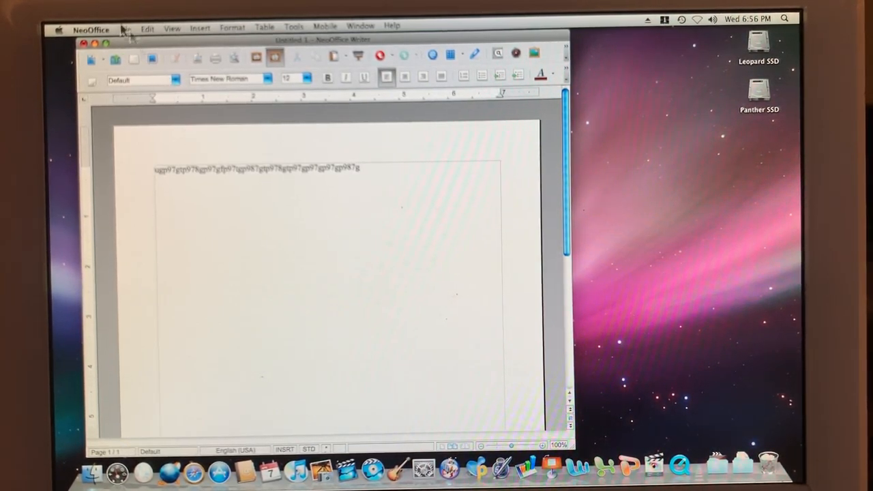
click(90, 27)
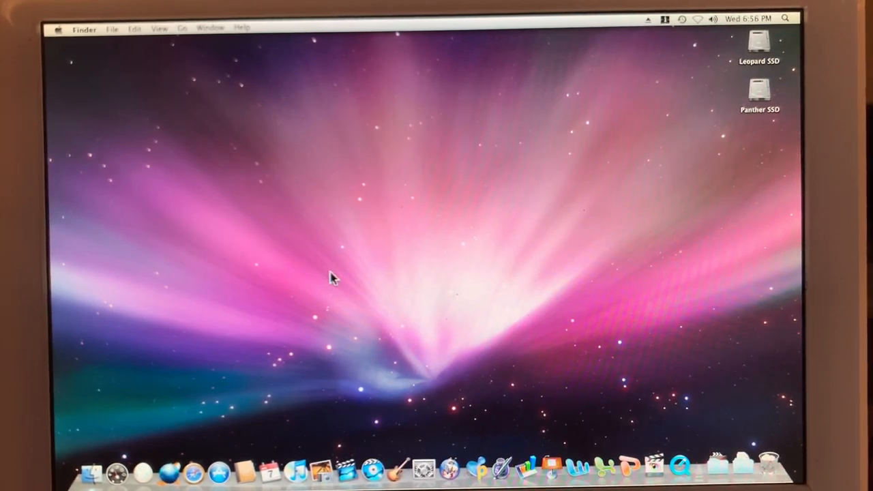
mouse_move(272, 323)
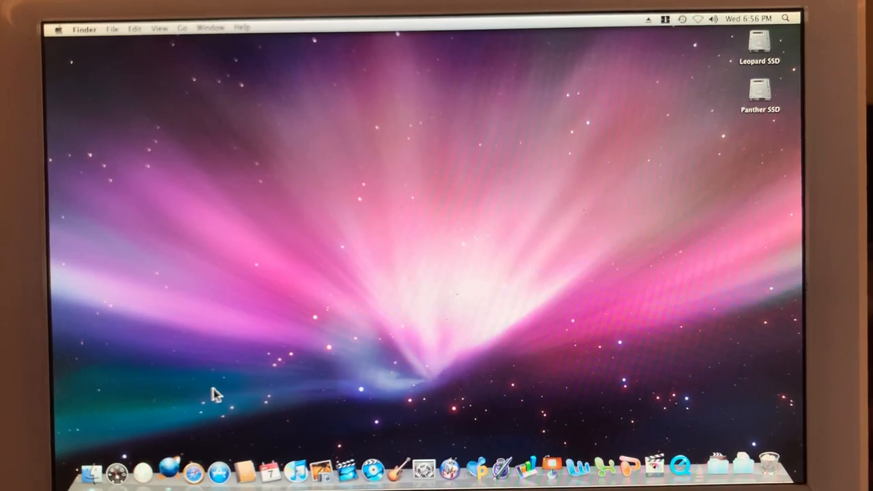
Step: Launch TenFourFox from the Dock and load the ESPN home page
click(170, 471)
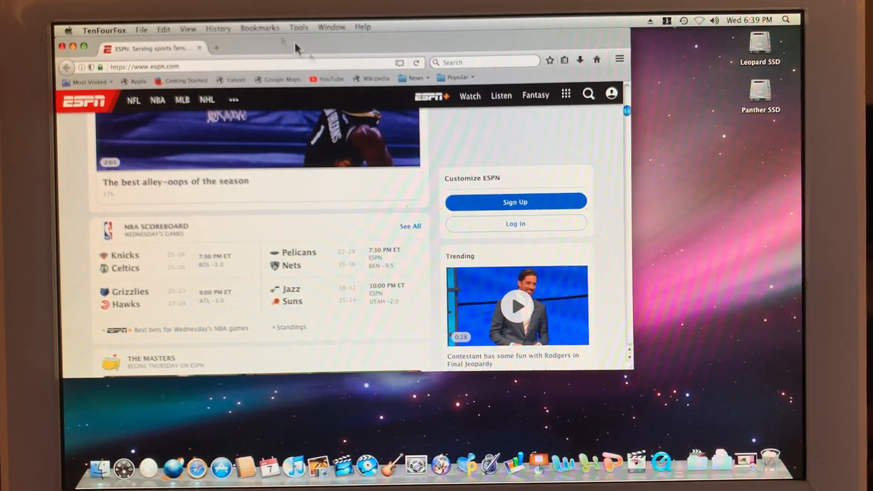
Step: Quit TenFourFox, then launch WebKit and quit it from its Dock menu
click(105, 28)
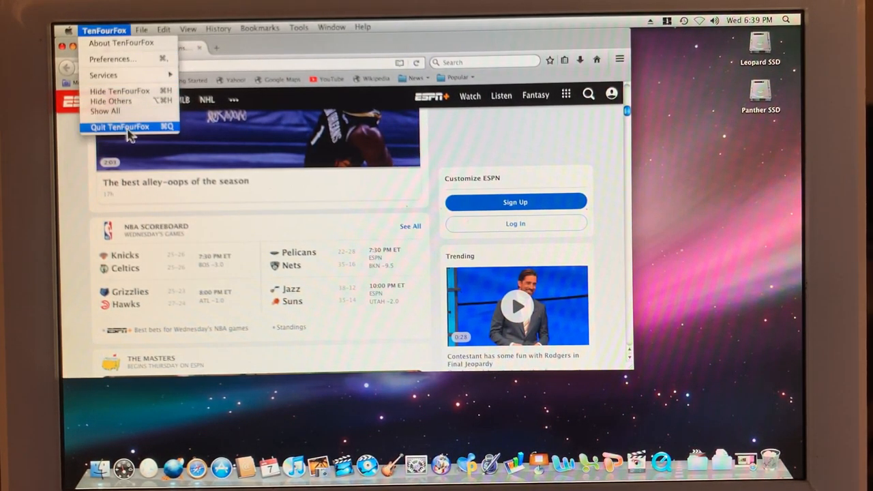
click(120, 127)
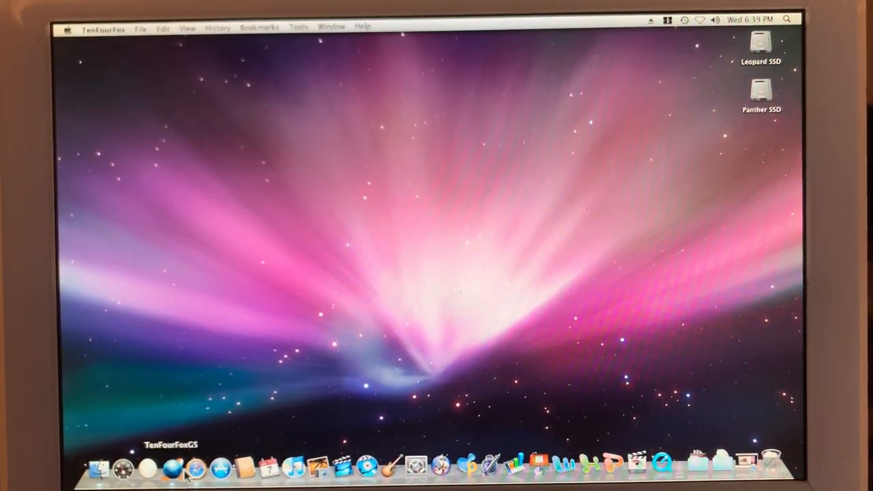
click(220, 468)
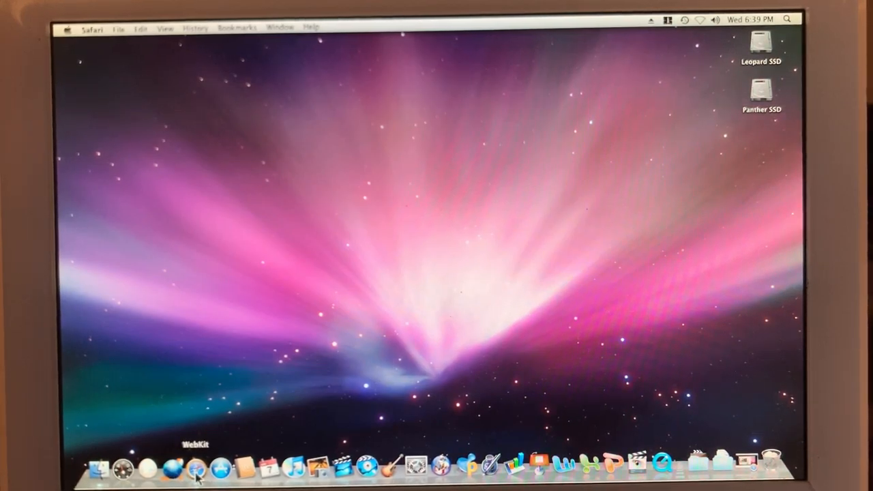
right_click(198, 468)
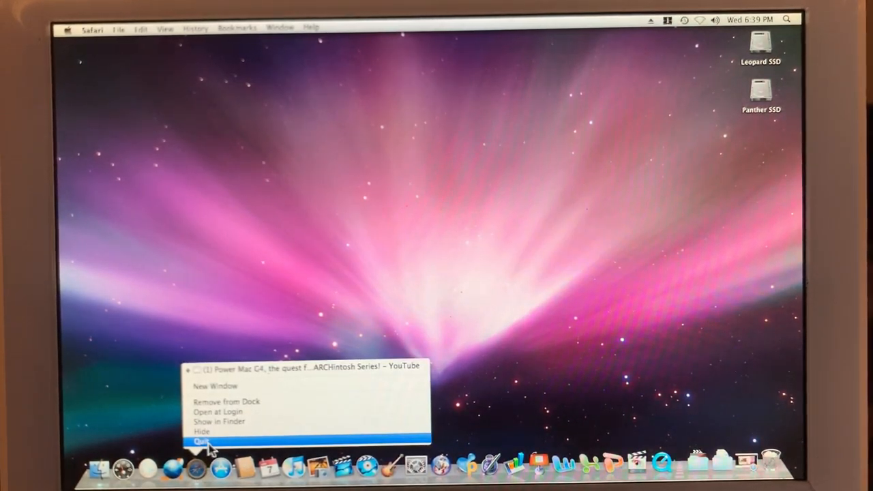
click(202, 442)
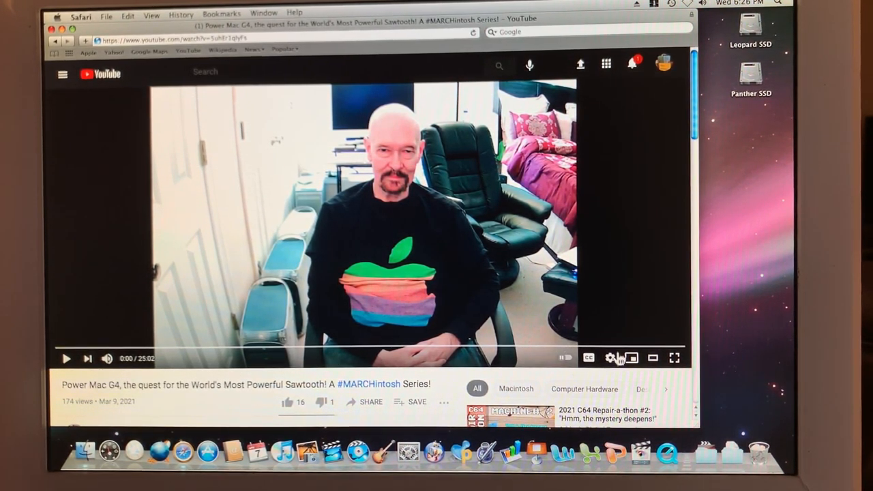
Step: Check the YouTube video's playback quality at 720p, then dismiss the settings popup
click(610, 359)
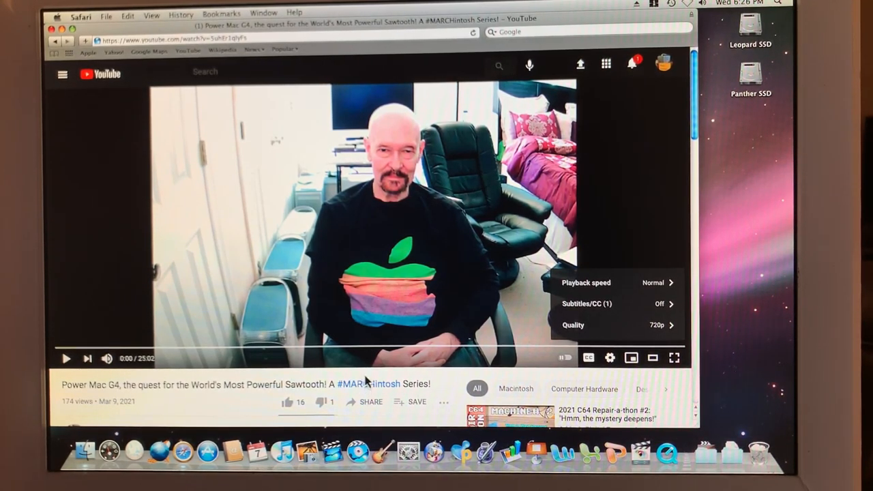
click(609, 357)
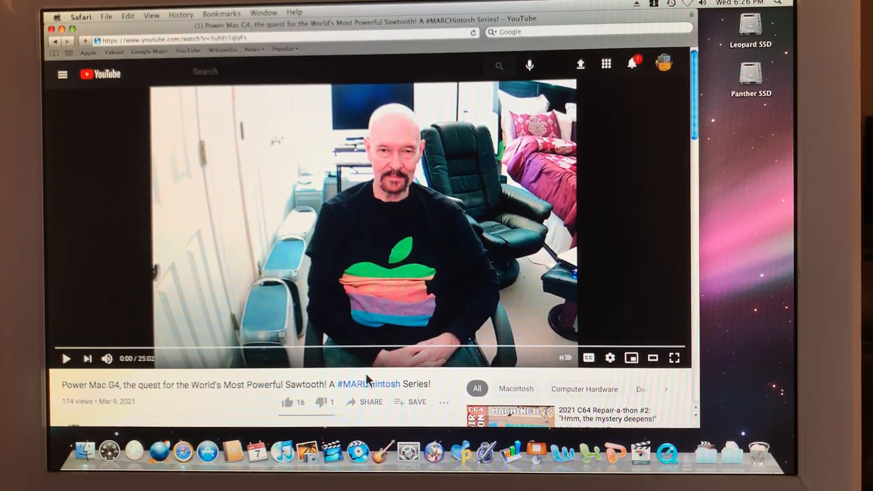
mouse_move(66, 359)
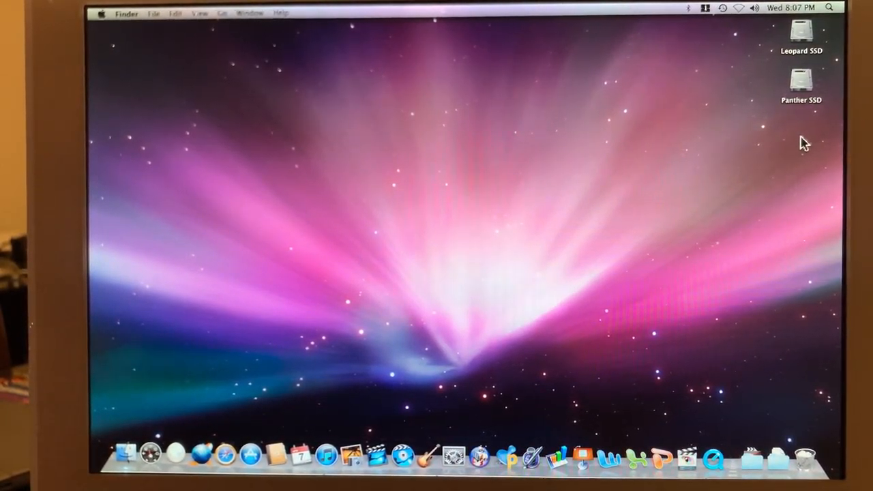
mouse_move(553, 215)
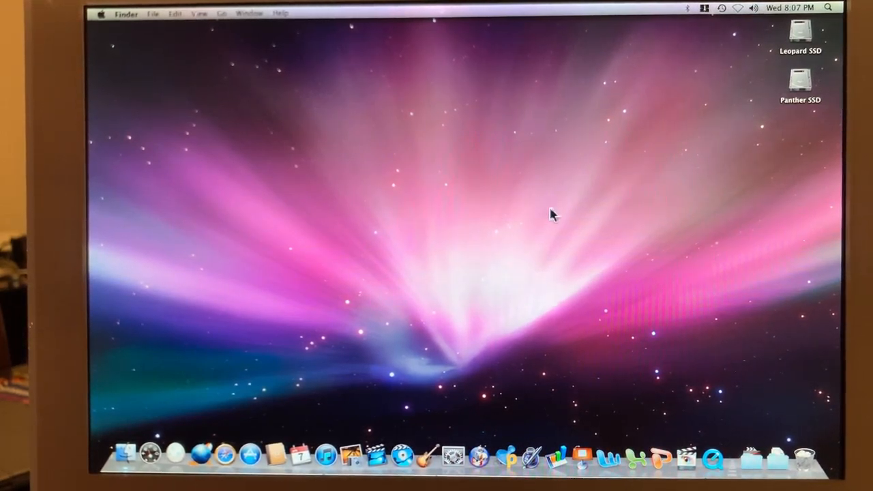
mouse_move(313, 220)
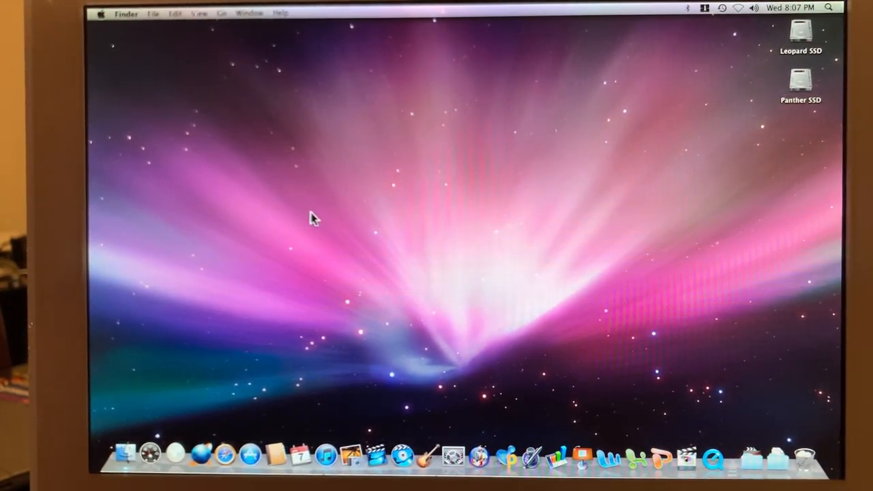
mouse_move(483, 245)
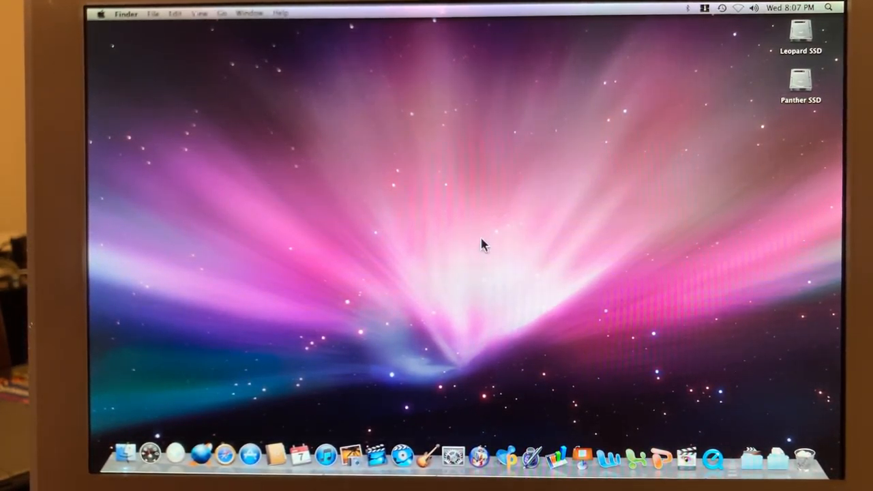
mouse_move(176, 347)
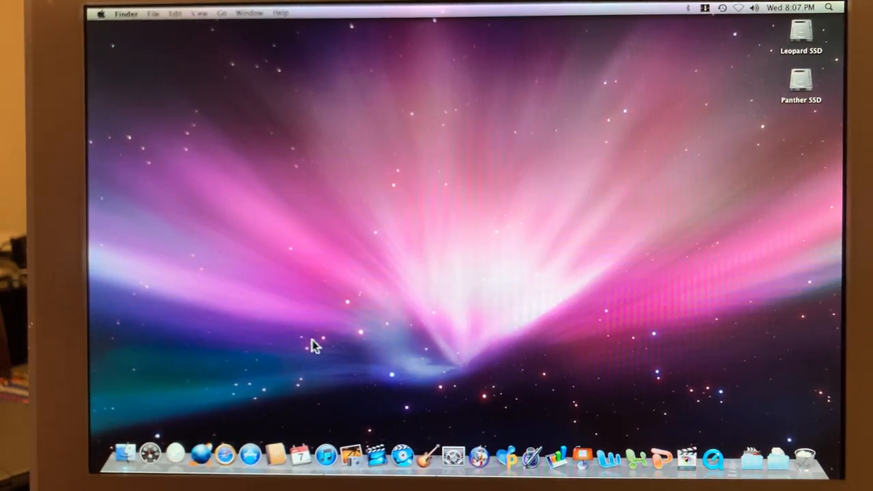
mouse_move(784, 32)
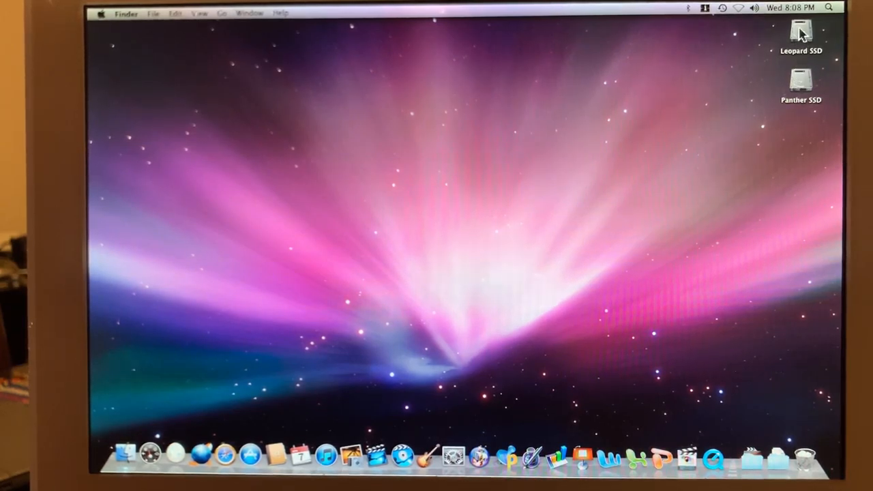
mouse_move(657, 176)
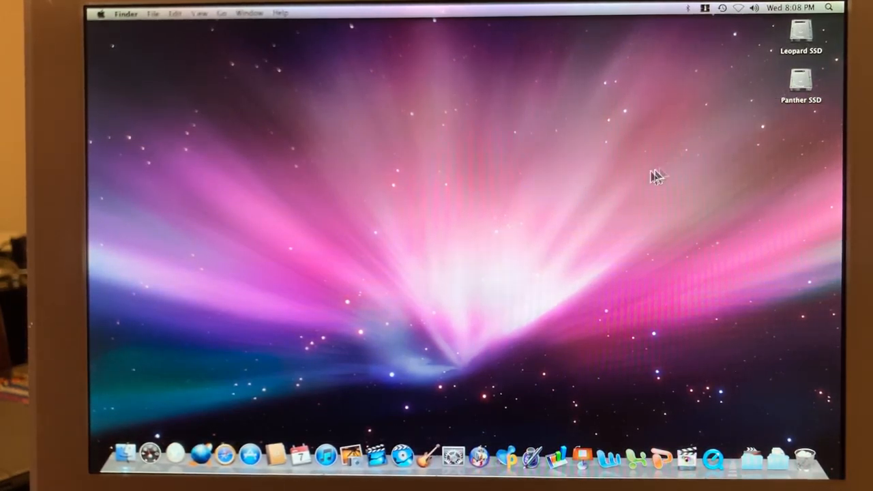
mouse_move(627, 177)
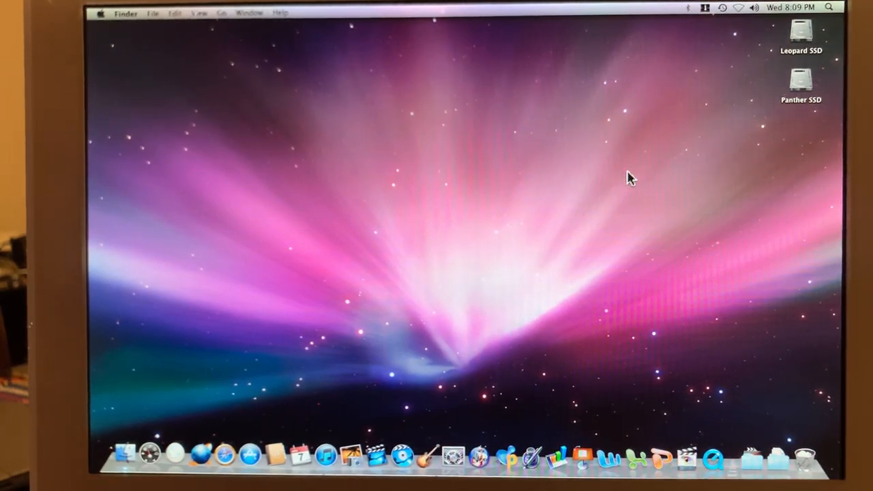
mouse_move(617, 189)
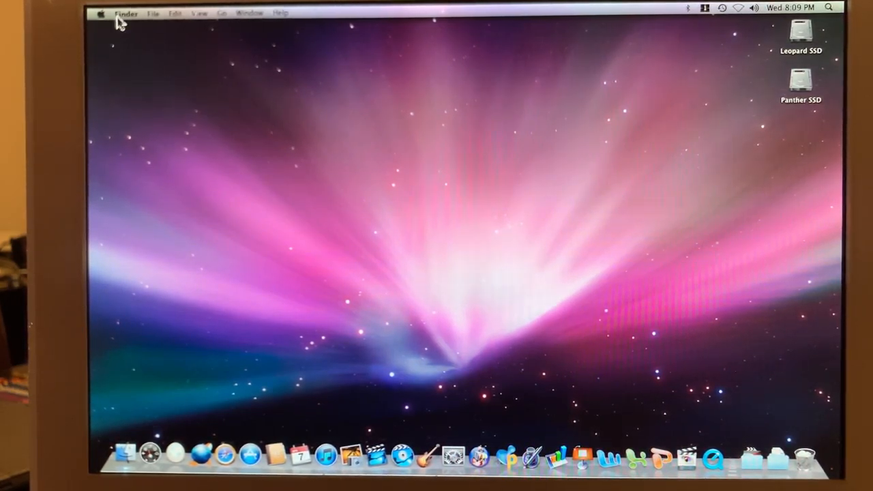
Step: Open About This Mac (Mac OS X 10.5.8) and its More Info hardware report
click(100, 12)
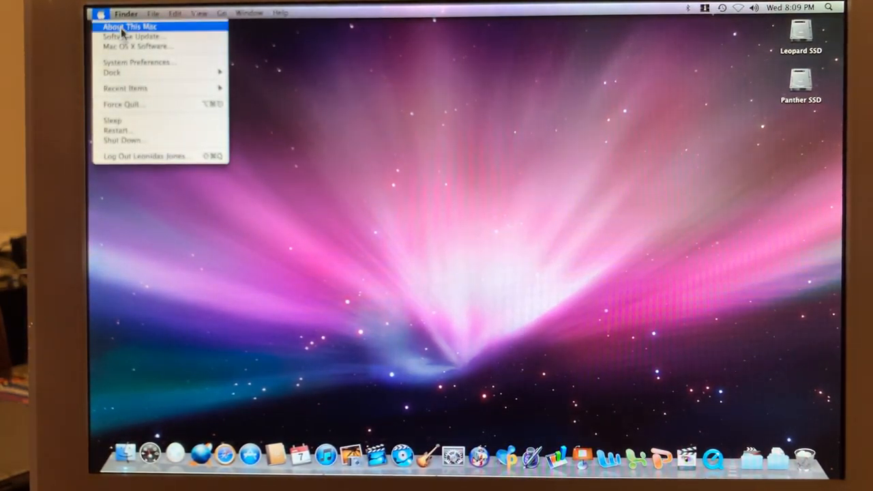
click(127, 26)
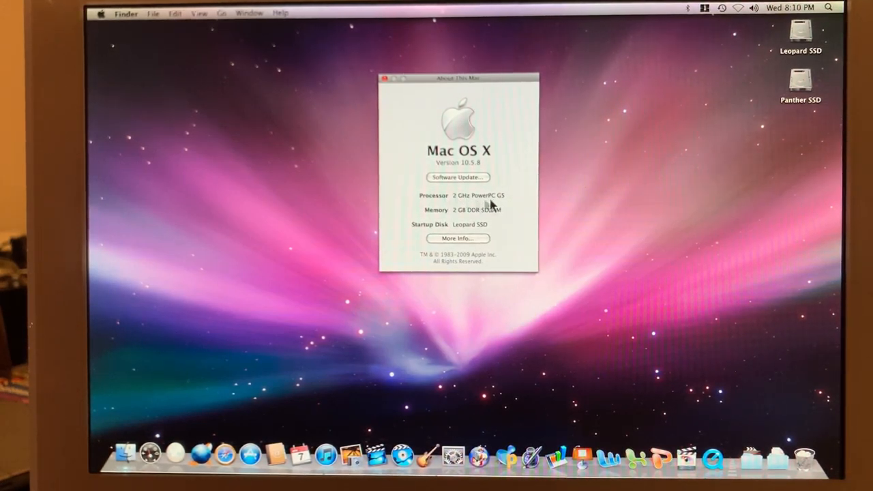
mouse_move(454, 222)
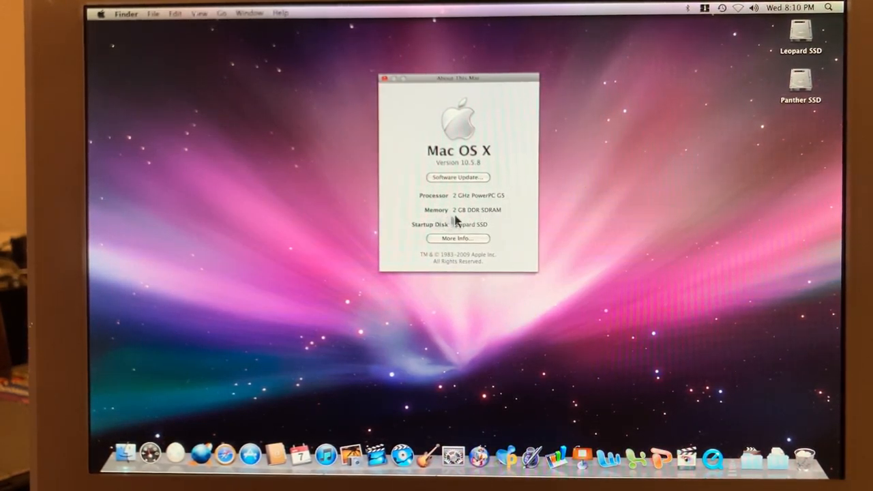
mouse_move(504, 217)
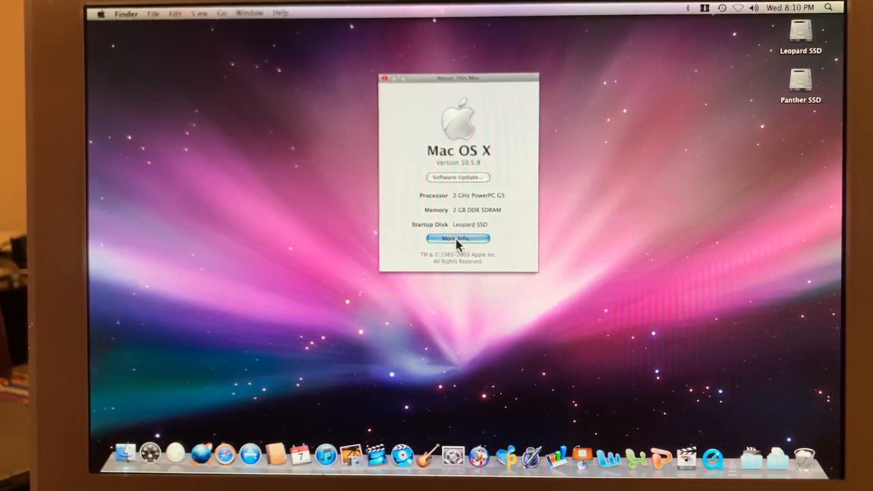
click(457, 238)
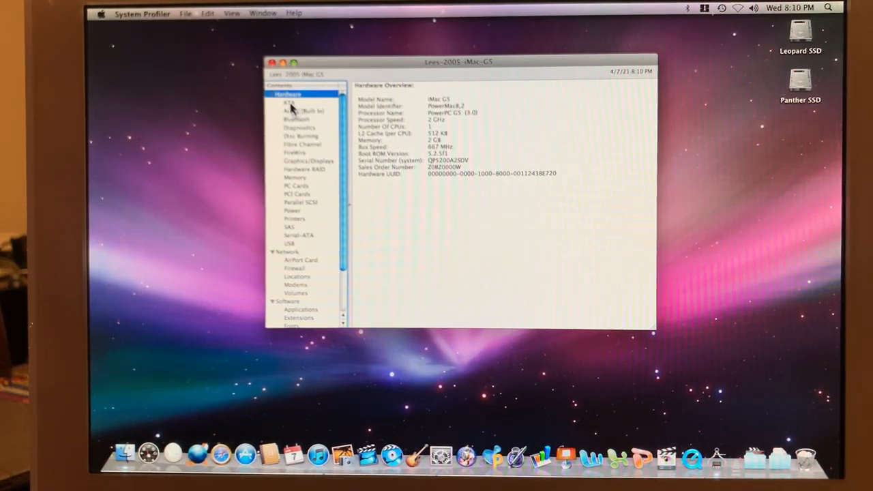
Step: Review ATA, Disc Burning, ATI Radeon 9600 graphics and AirPort details, then close System Profiler
click(289, 102)
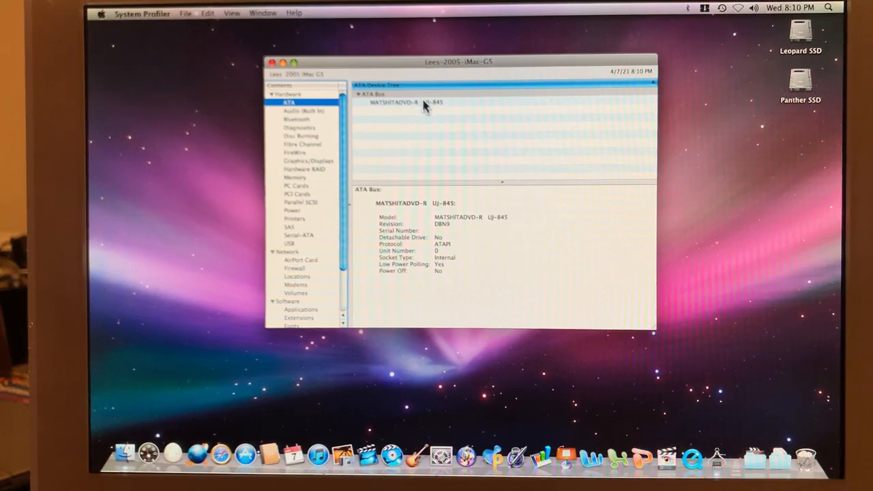
mouse_move(304, 143)
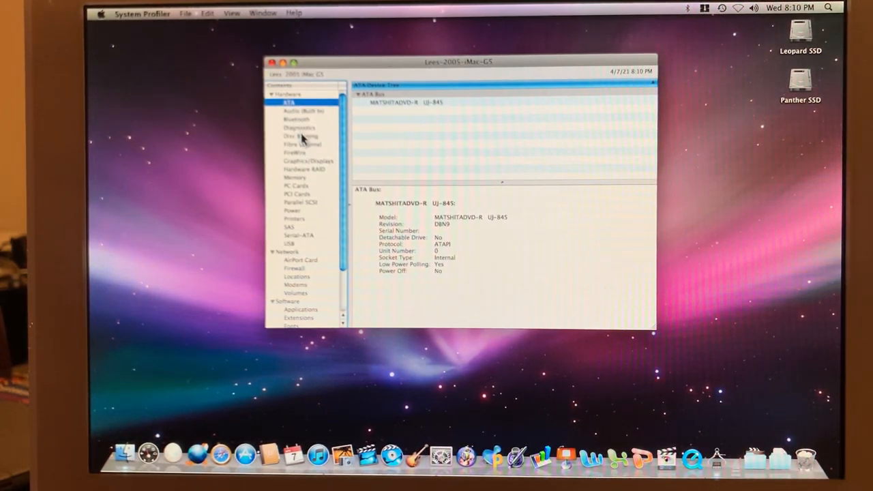
click(300, 136)
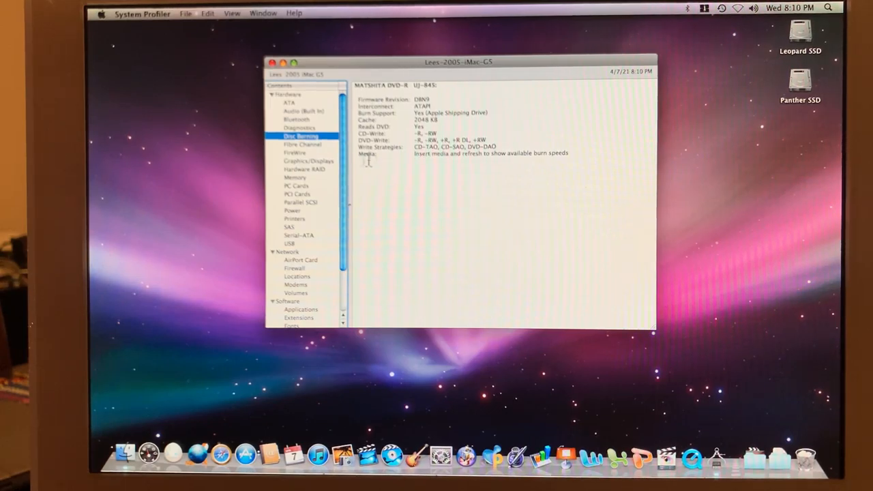
mouse_move(313, 166)
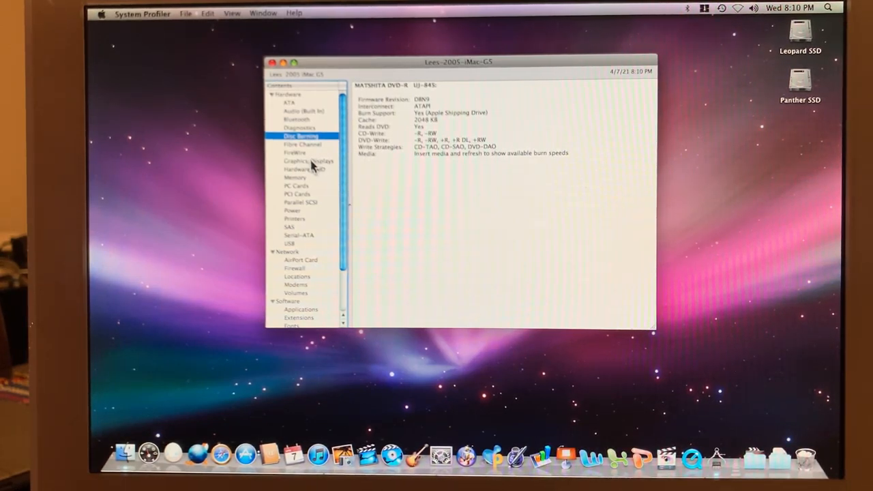
click(308, 161)
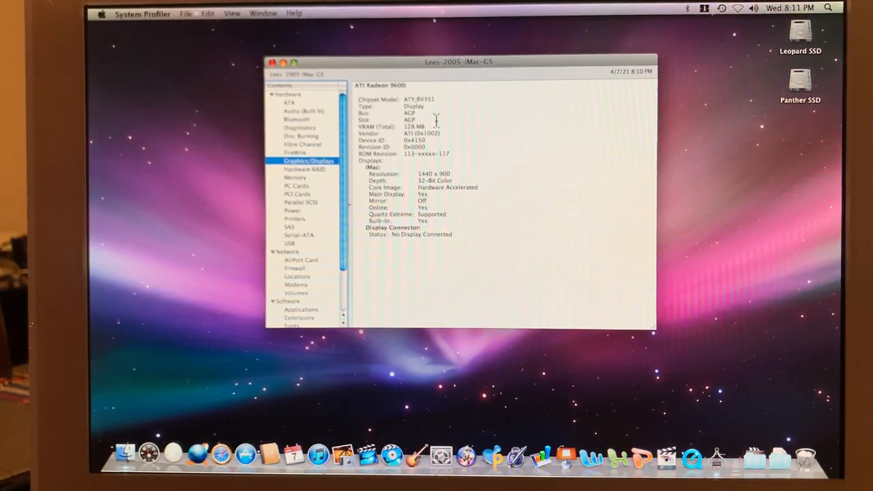
mouse_move(266, 294)
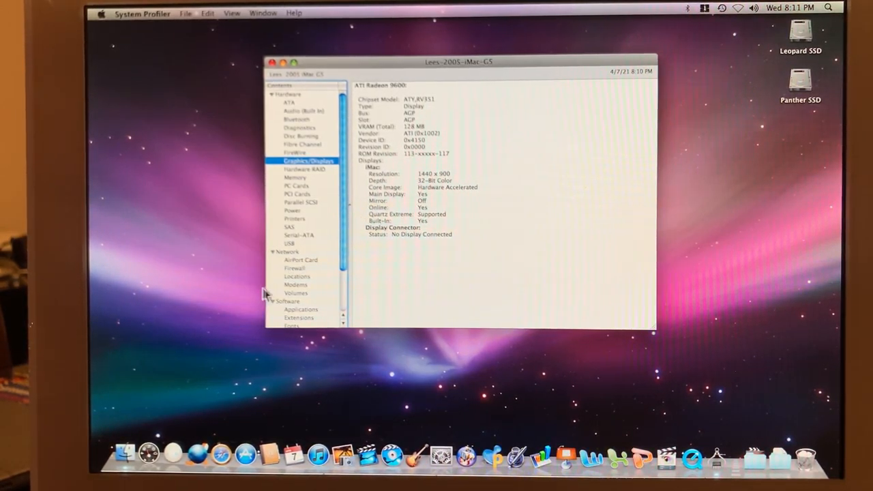
click(300, 260)
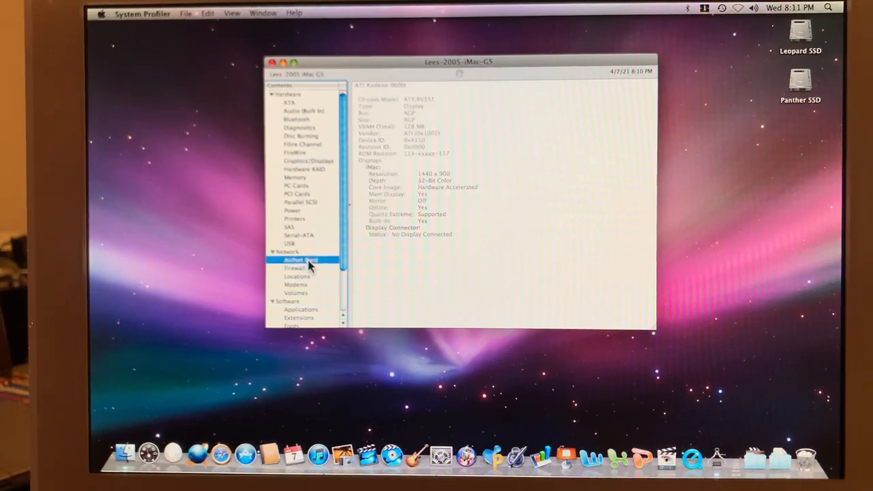
click(300, 260)
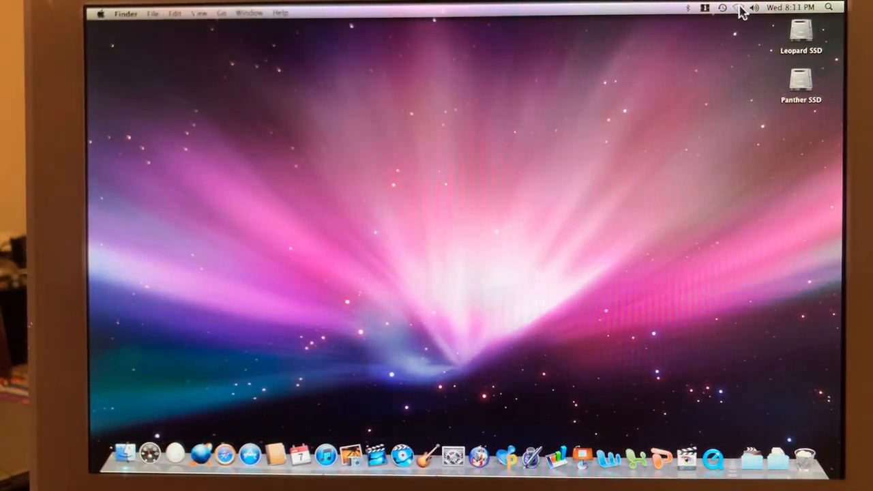
mouse_move(672, 136)
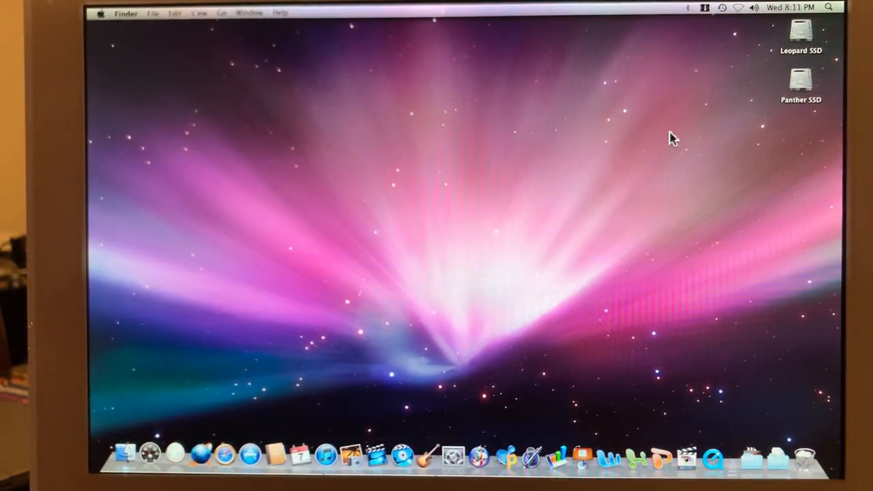
mouse_move(714, 114)
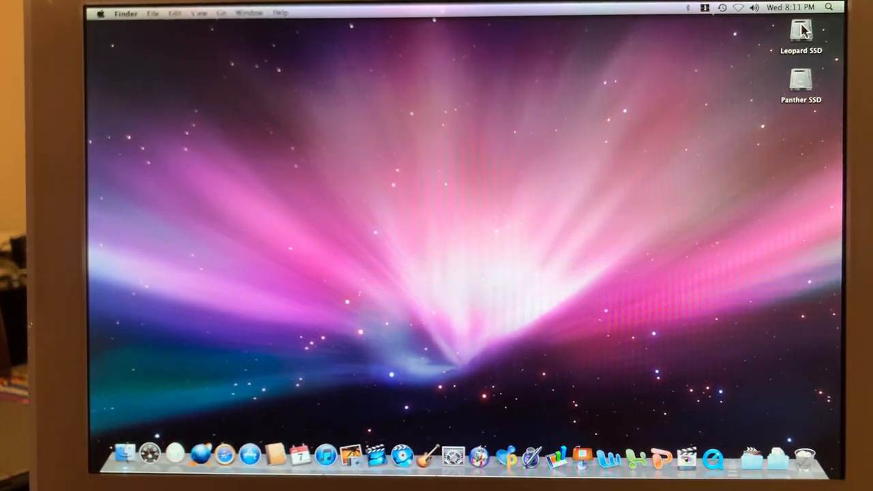
Step: Launch Geekbench from the Leopard SSD Applications folder
double_click(802, 34)
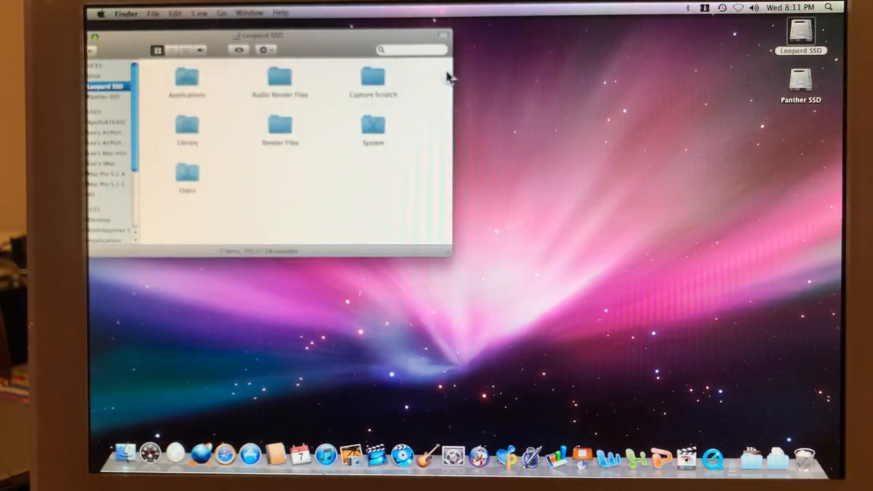
click(105, 240)
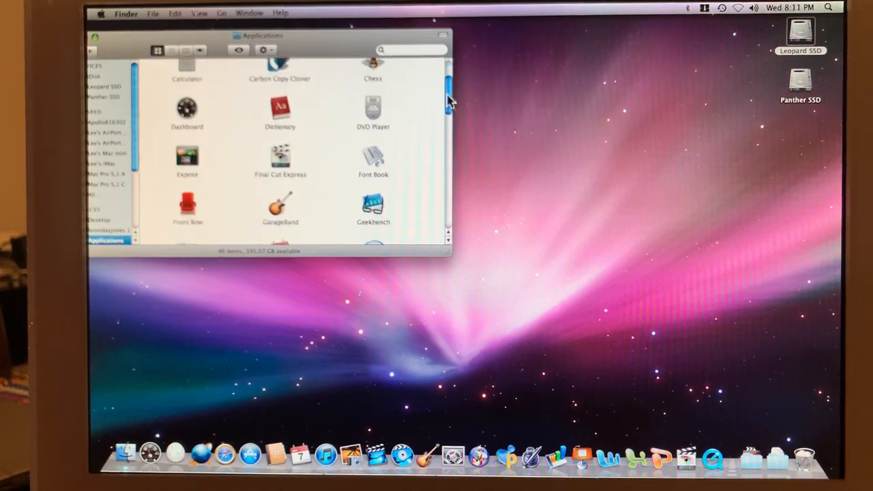
scroll(down, 3)
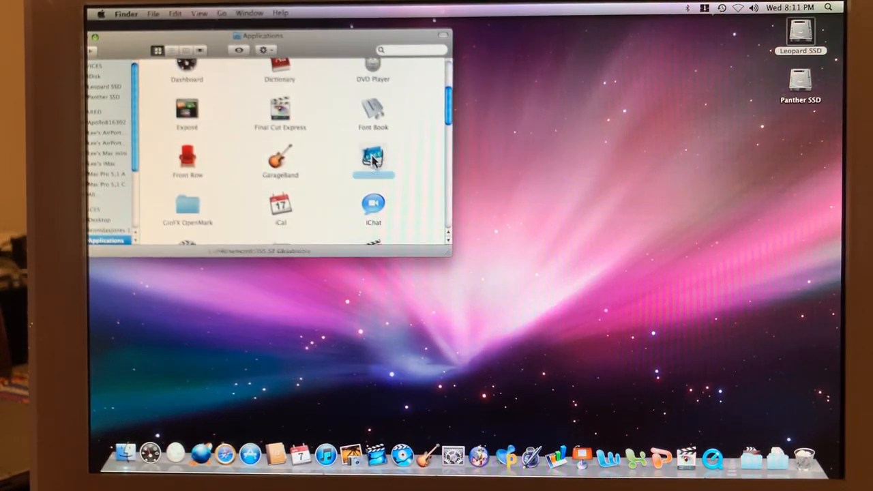
double_click(374, 160)
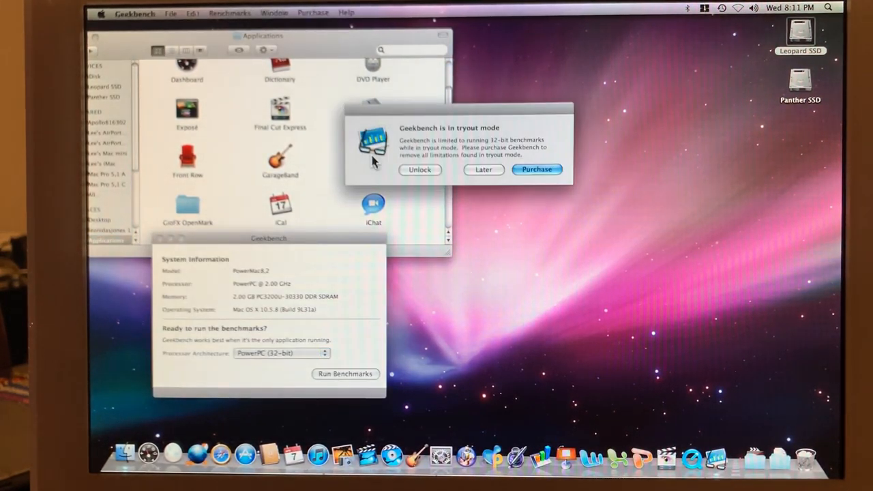
Step: Dismiss Geekbench's tryout notice with Later and run the 32-bit benchmarks
click(483, 169)
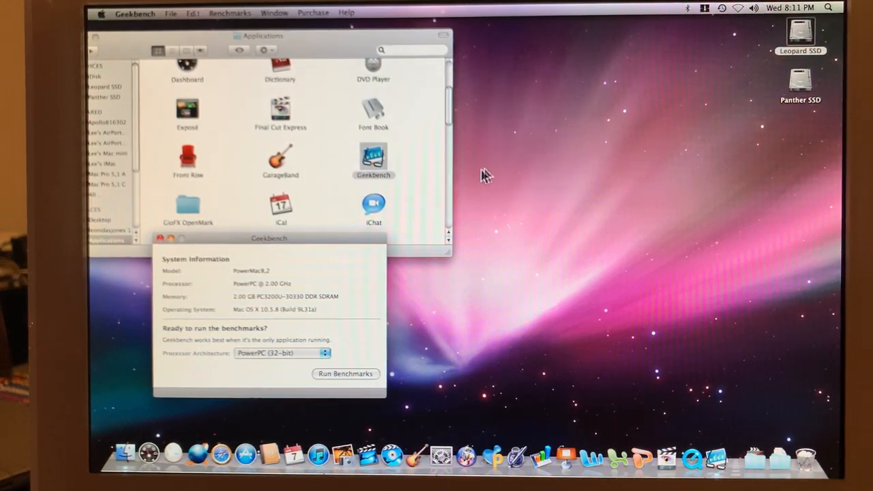
mouse_move(246, 280)
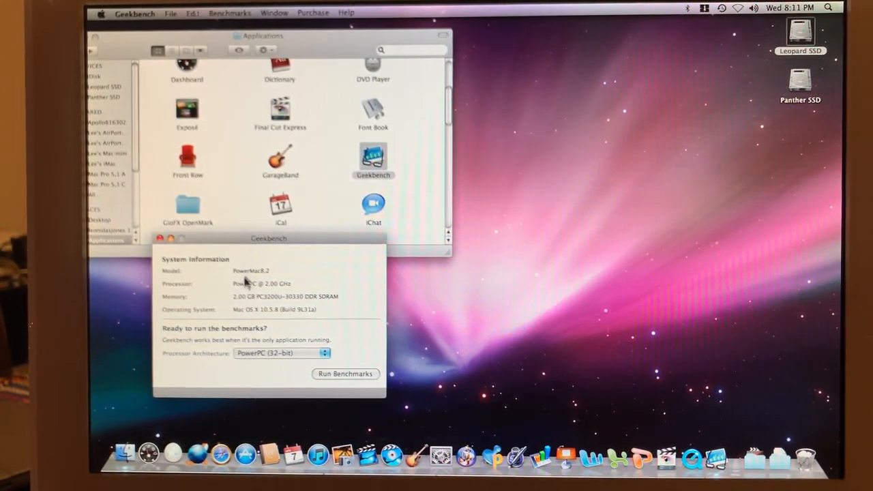
mouse_move(259, 260)
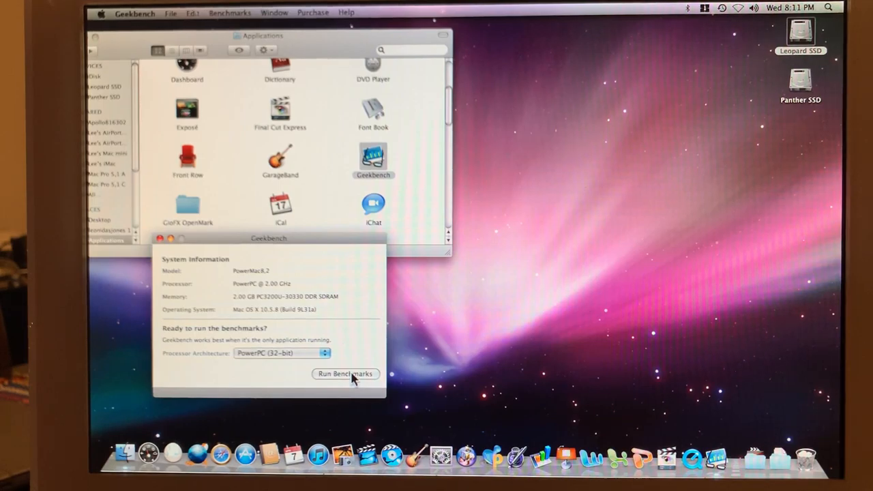
click(346, 374)
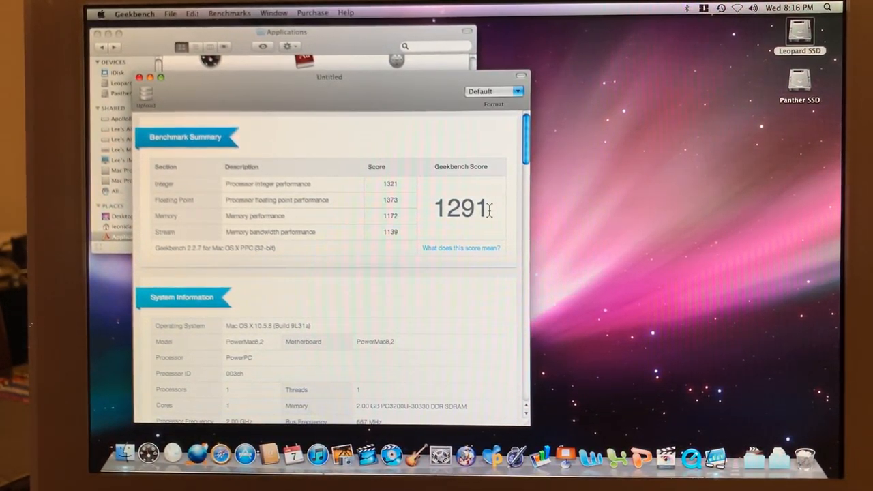
mouse_move(440, 235)
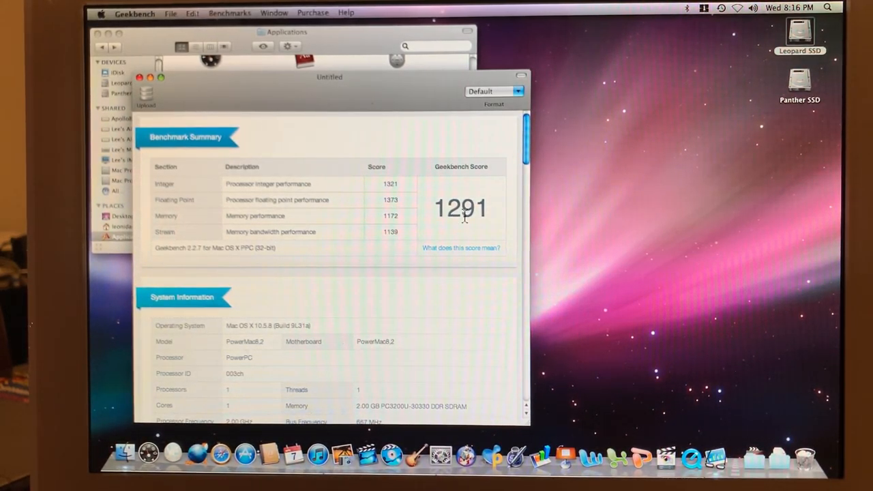
mouse_move(375, 177)
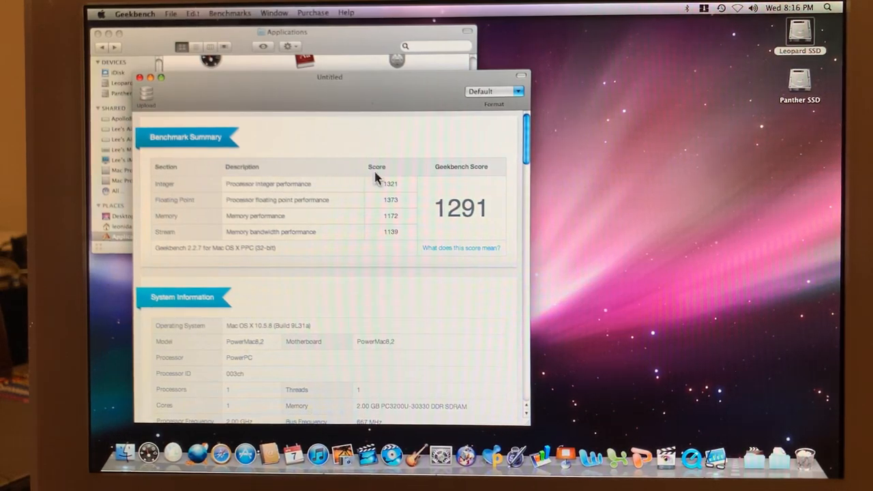
mouse_move(406, 188)
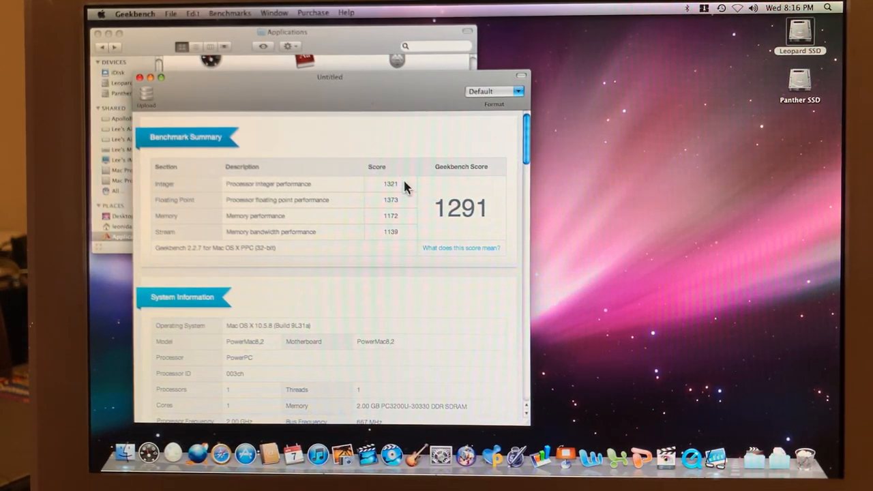
mouse_move(330, 229)
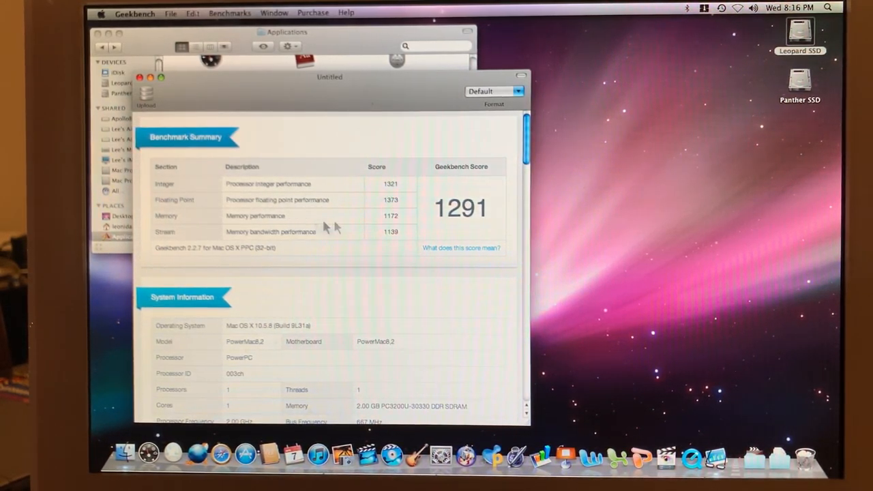
mouse_move(326, 230)
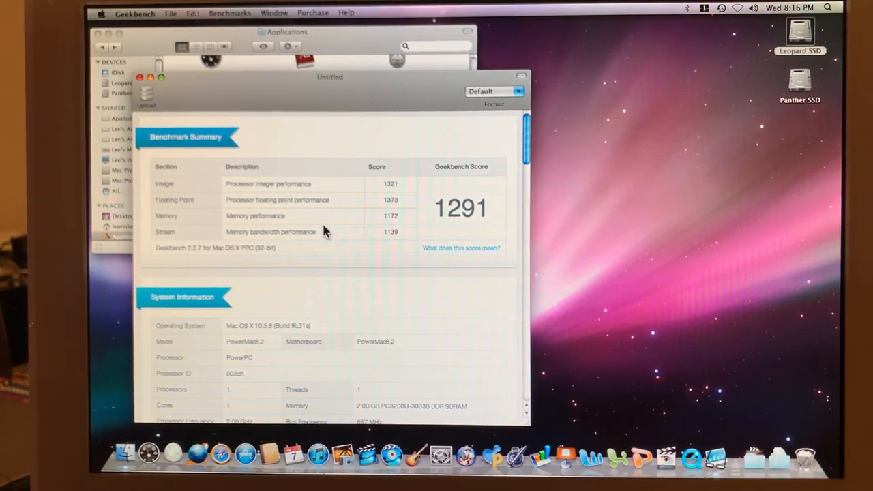
mouse_move(380, 230)
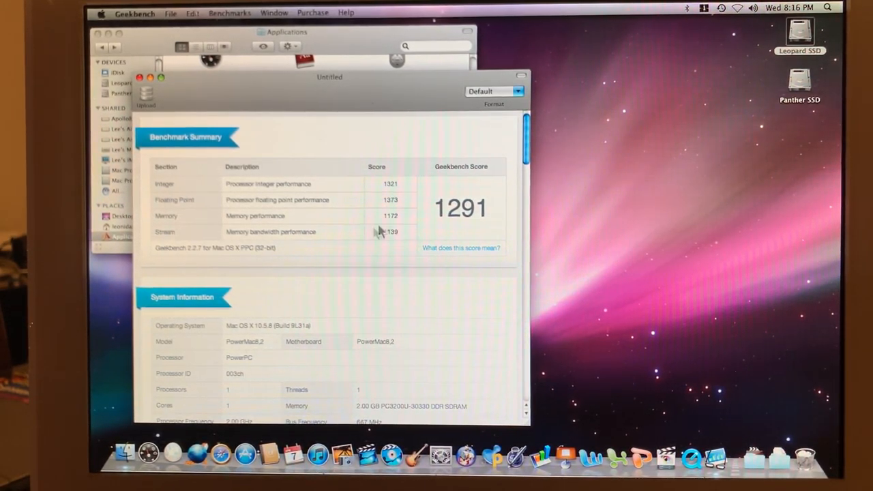
mouse_move(348, 220)
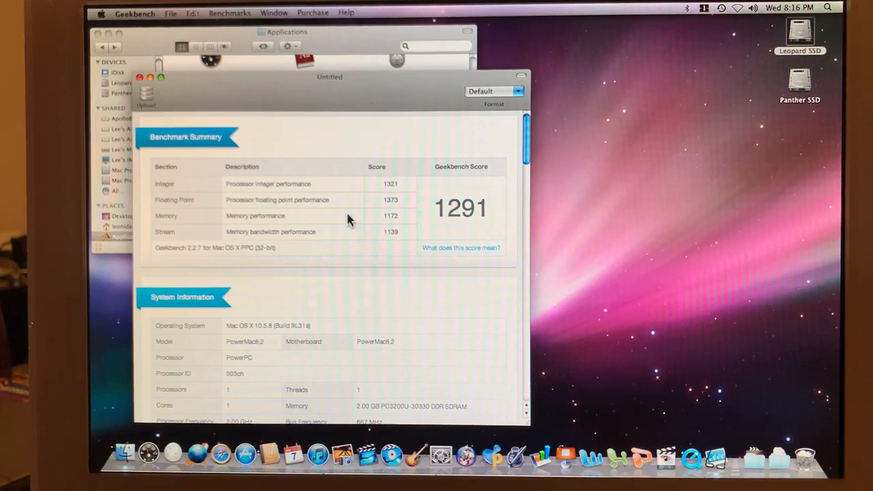
mouse_move(323, 234)
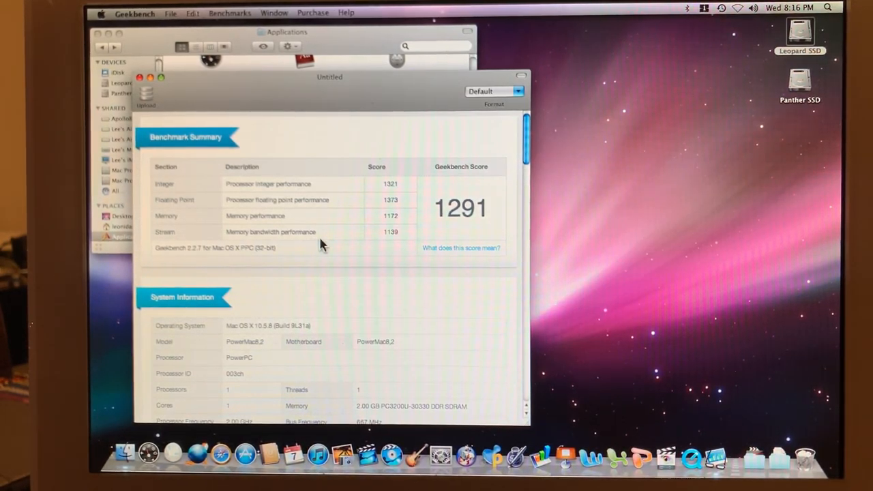
Step: Close the Geekbench results window showing the 1291 score
click(134, 12)
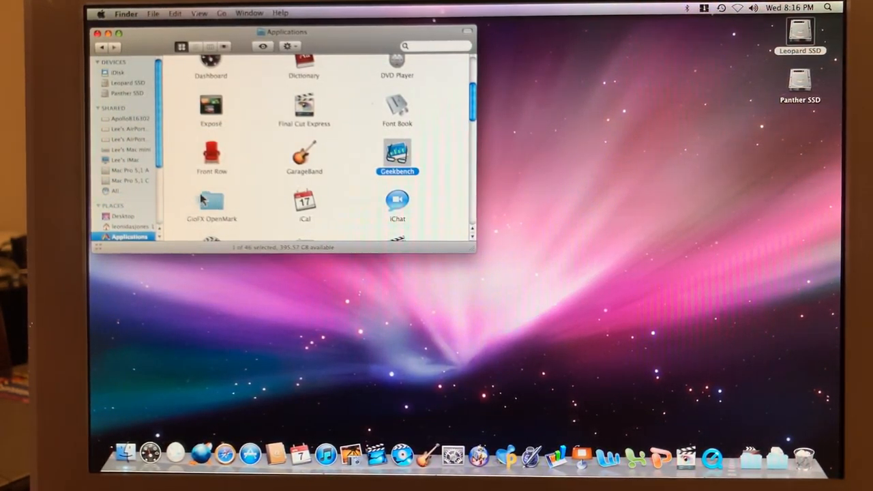
Step: Open GLFX OpenMark and start its OpenGL sphere benchmark via Run Benchmark
double_click(212, 204)
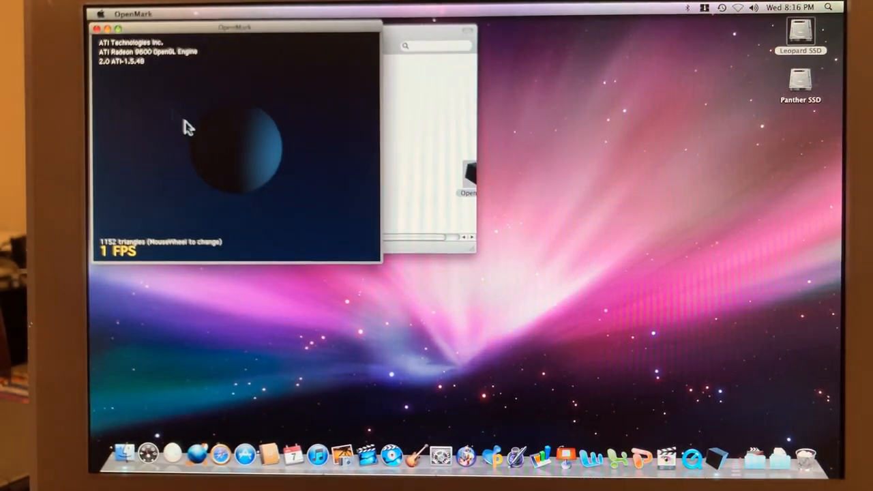
click(133, 13)
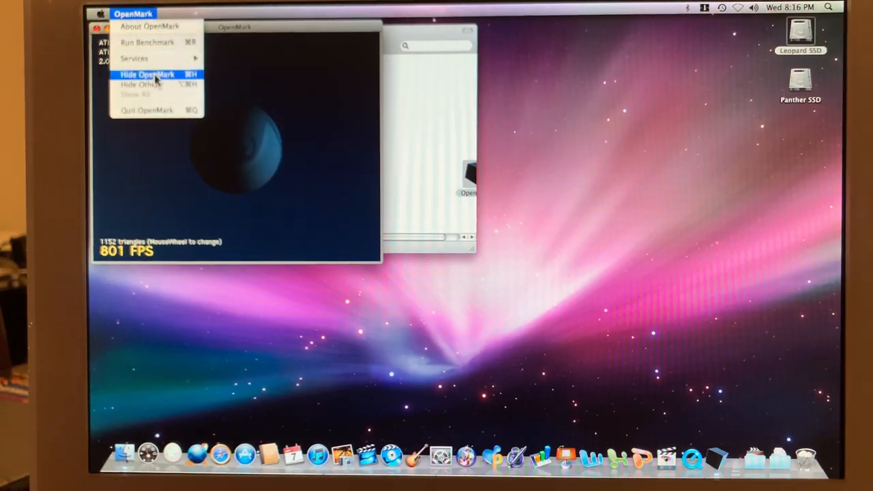
mouse_move(147, 42)
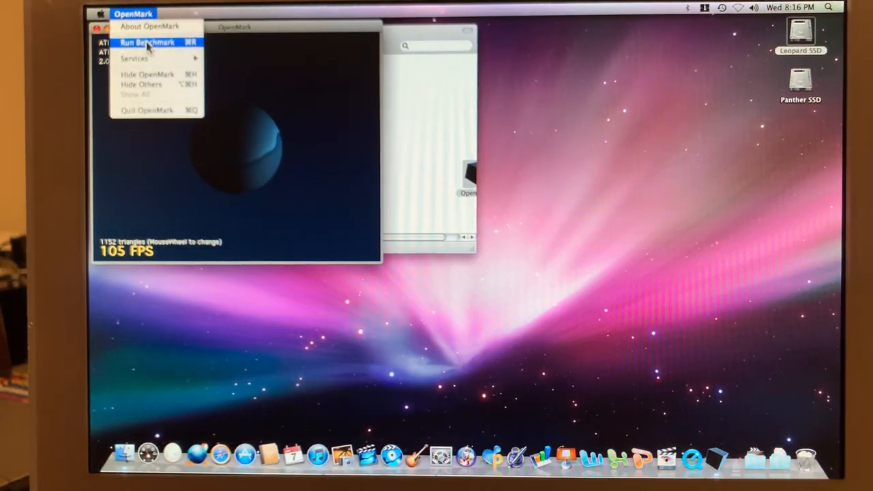
click(148, 43)
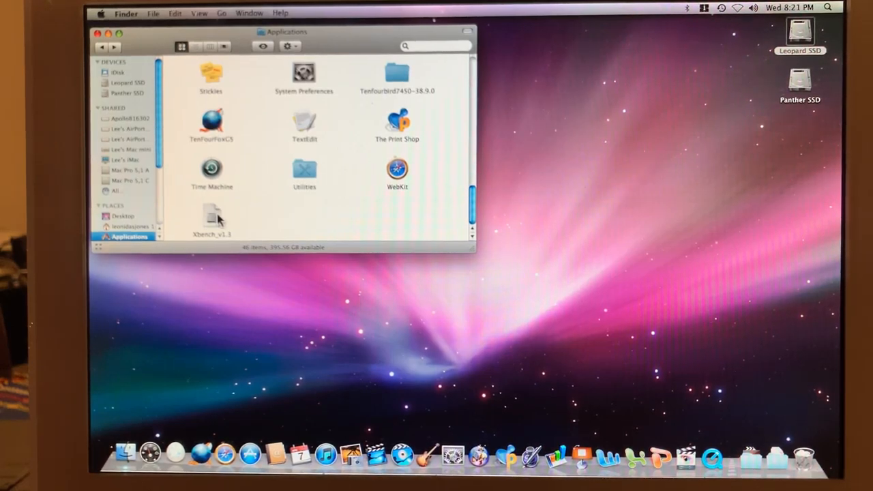
Step: Launch Xbench 1.3 from its disk image and start all tests on Leopard SSD
double_click(211, 215)
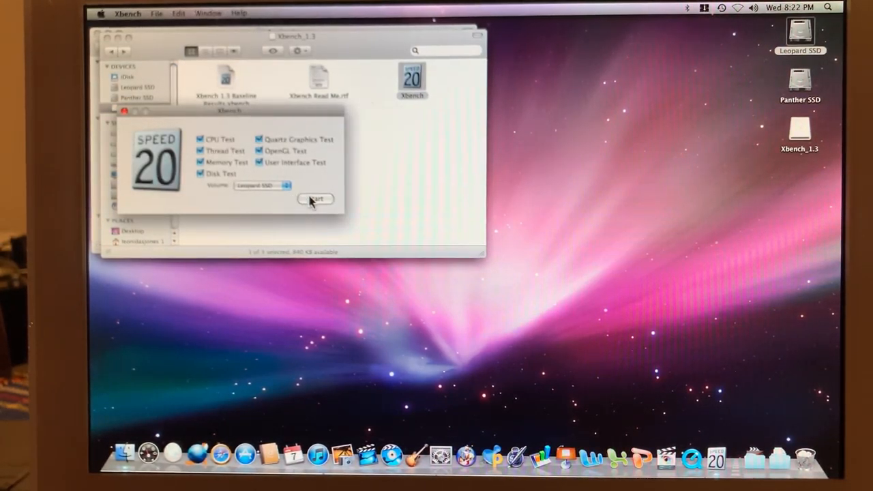
click(315, 199)
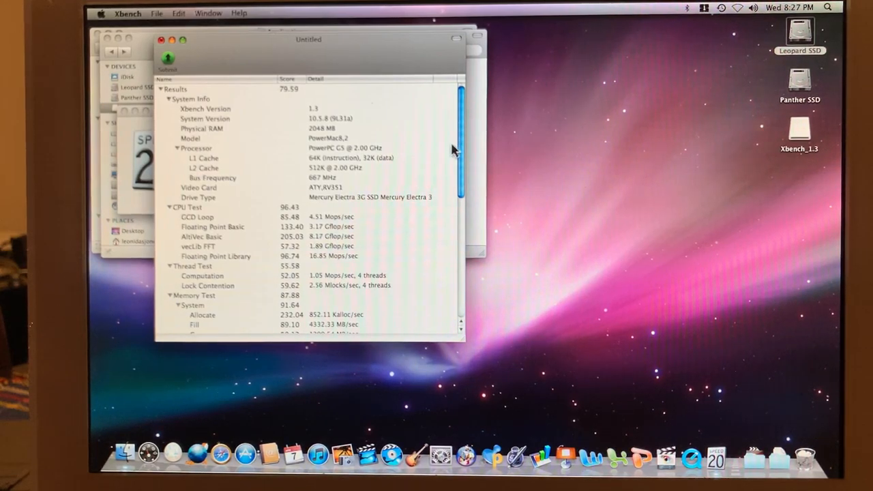
mouse_move(426, 176)
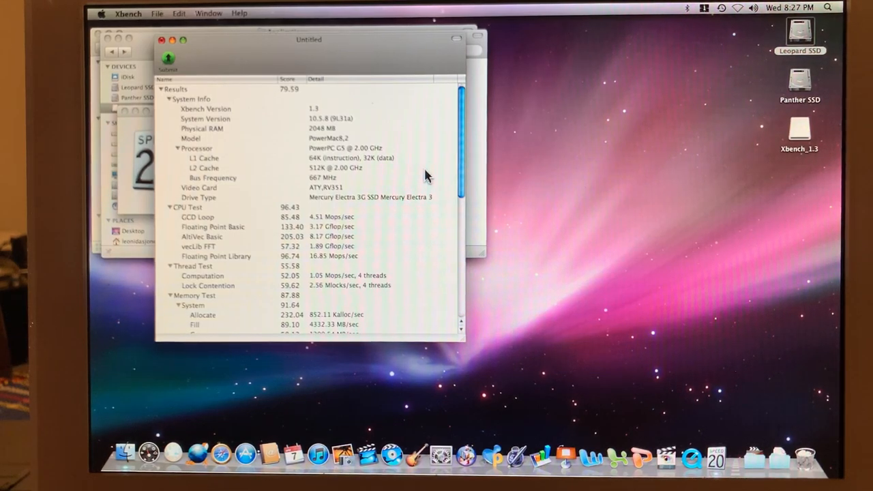
mouse_move(436, 181)
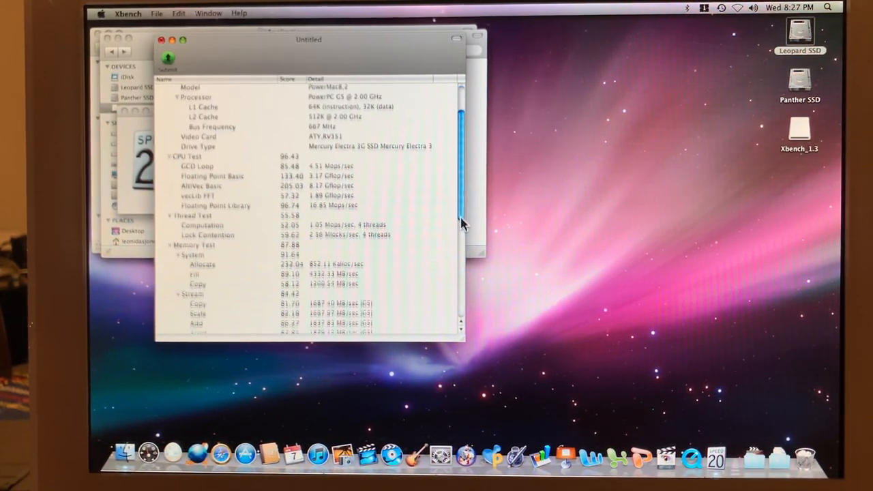
Step: Scroll the 79.59 Xbench results to the Disk Test scores (278.65, random 475.22)
scroll(down, 3)
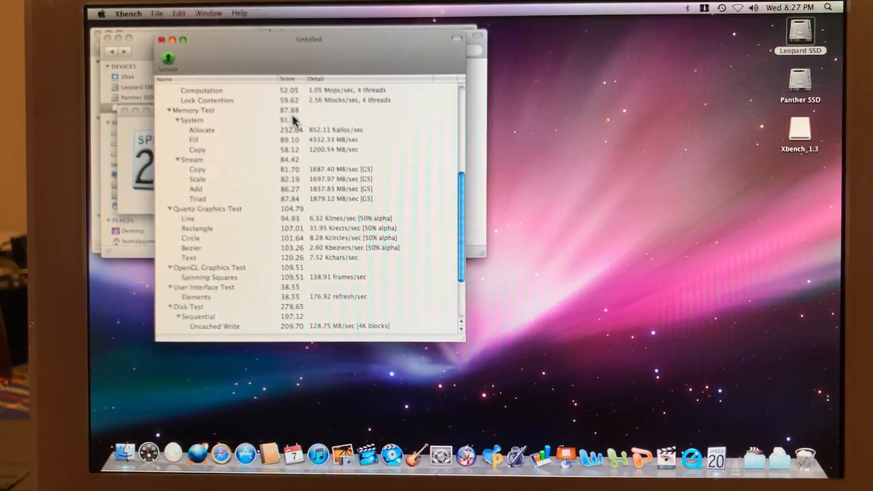
mouse_move(290, 120)
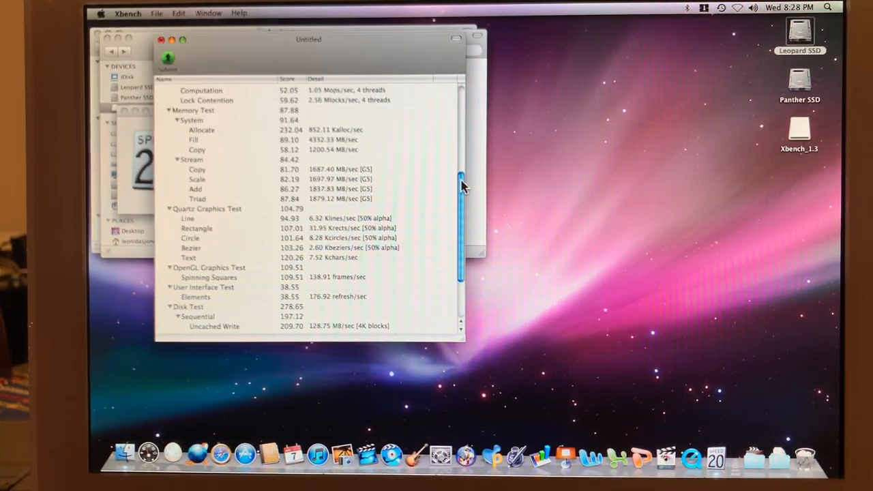
scroll(down, 3)
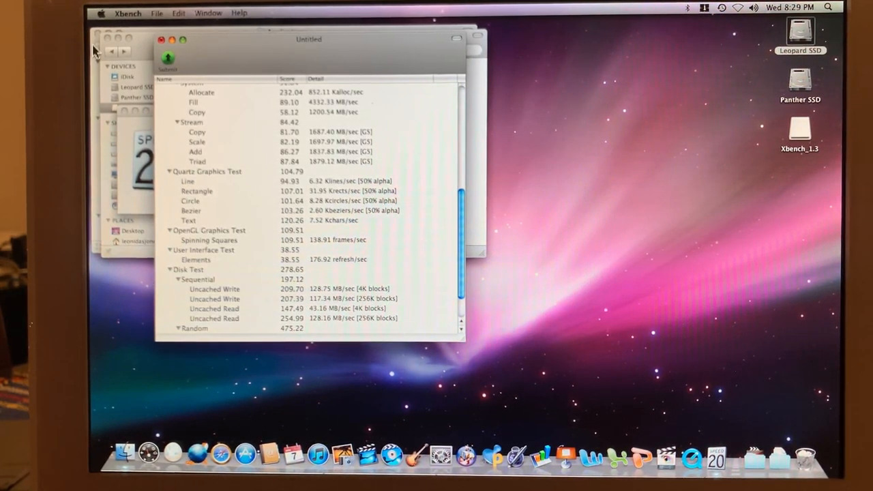
click(128, 13)
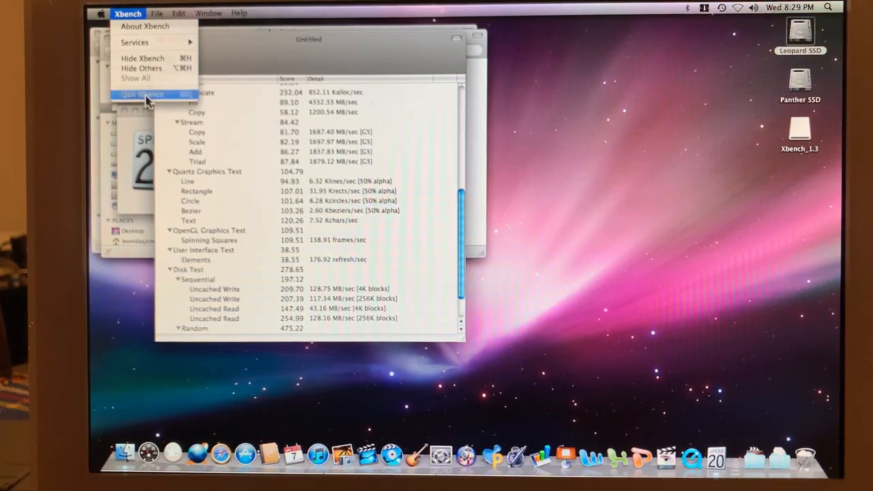
Step: Quit Xbench, eject the Xbench_1.3 disk image, and launch NeoOffice from the Dock
click(146, 94)
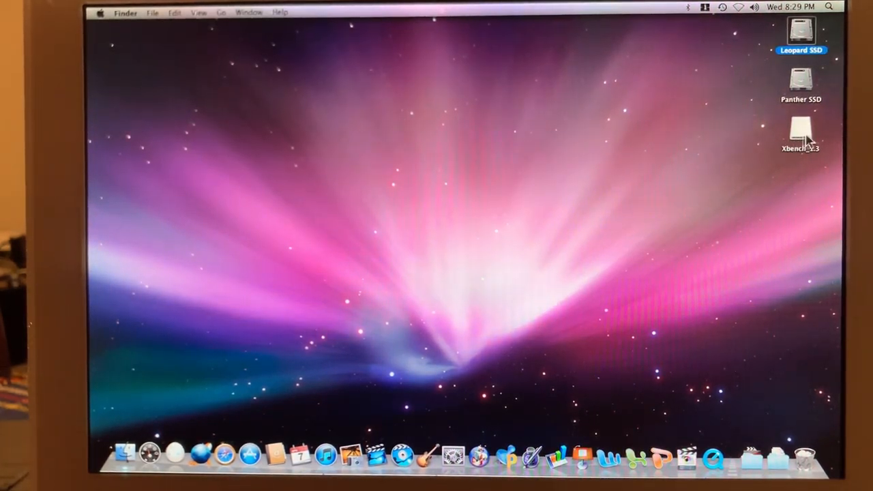
right_click(800, 133)
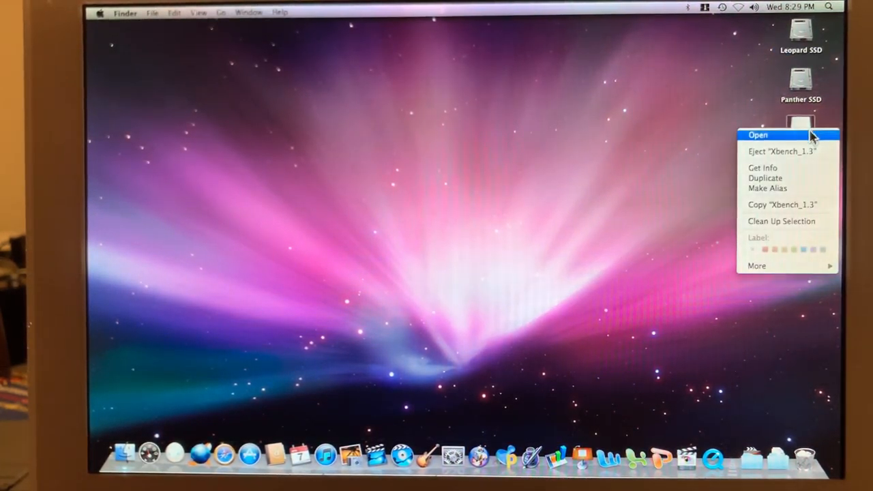
click(757, 134)
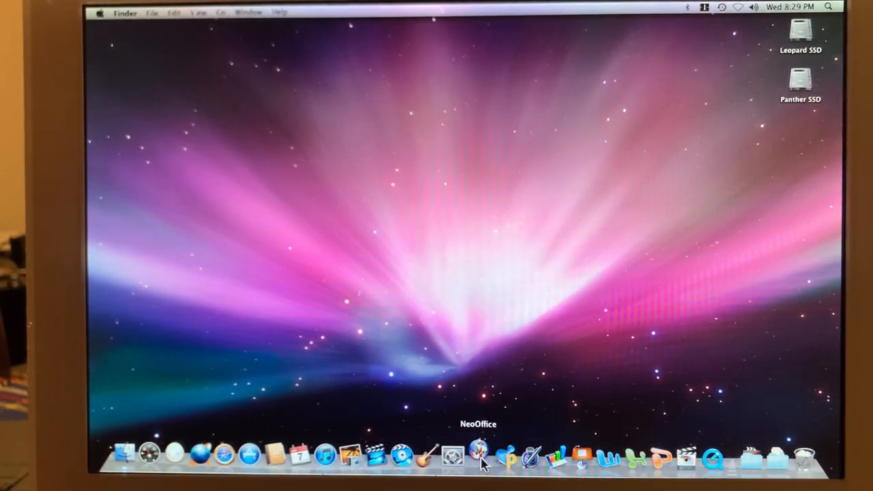
click(479, 454)
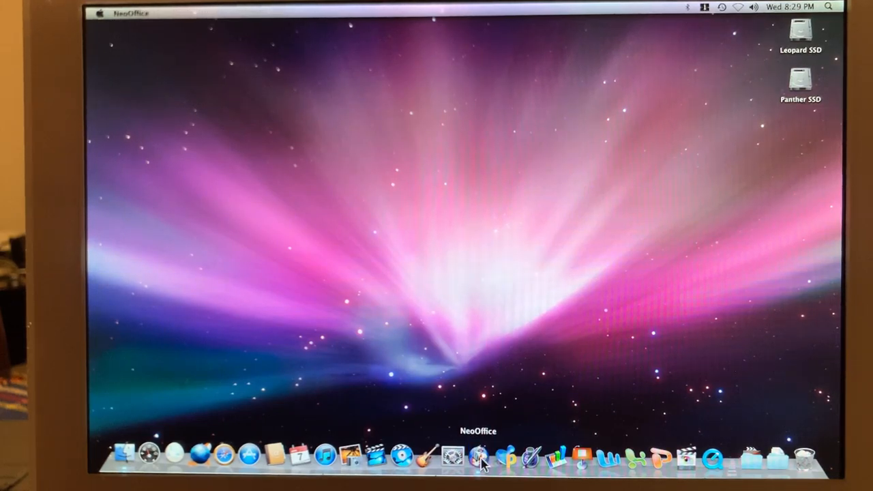
Step: Create a new blank Text Document in NeoOffice Writer
click(481, 456)
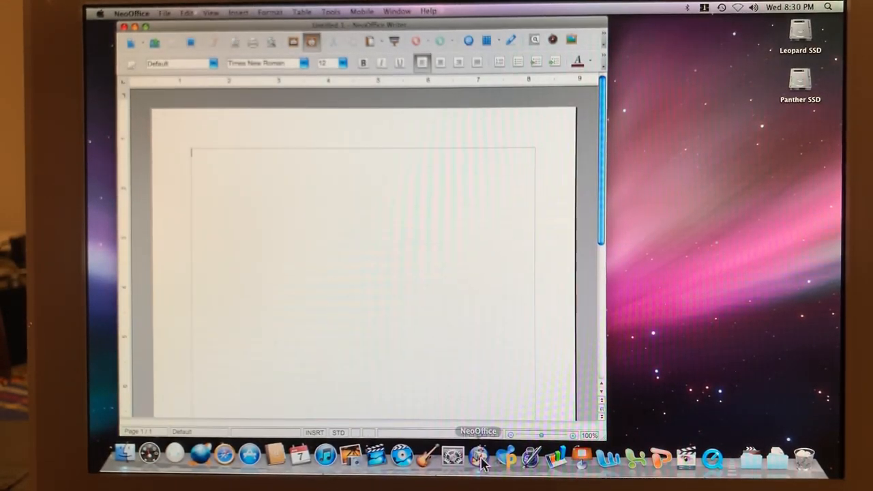
text(kuyN)
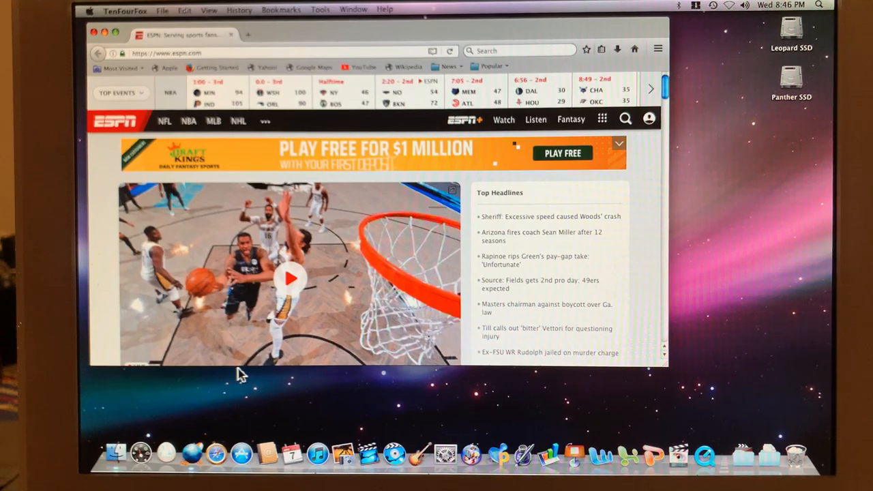
mouse_move(204, 344)
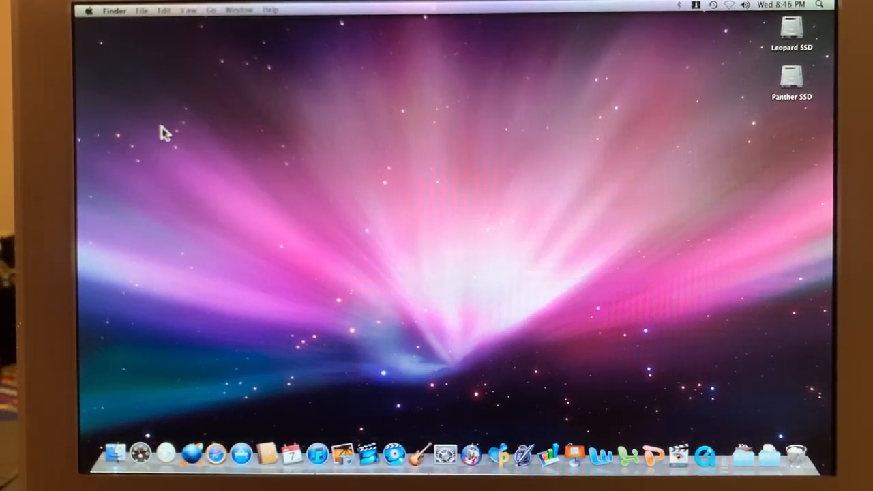
mouse_move(204, 236)
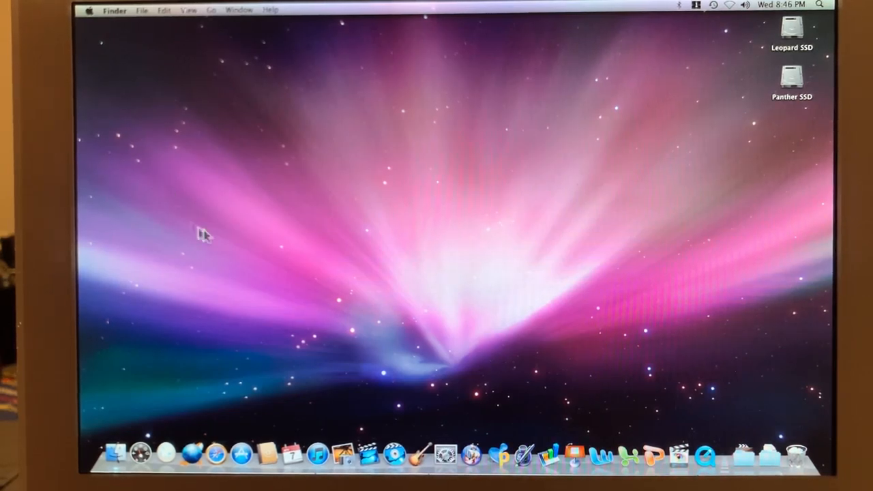
mouse_move(218, 452)
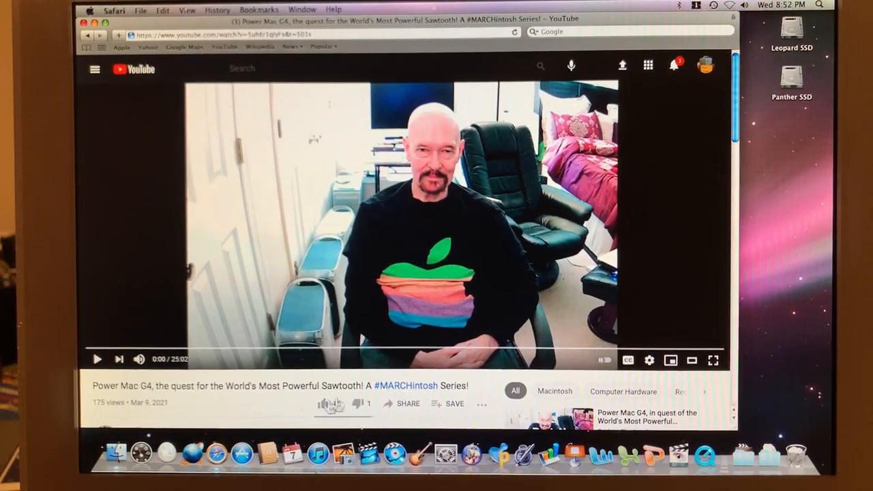
click(323, 404)
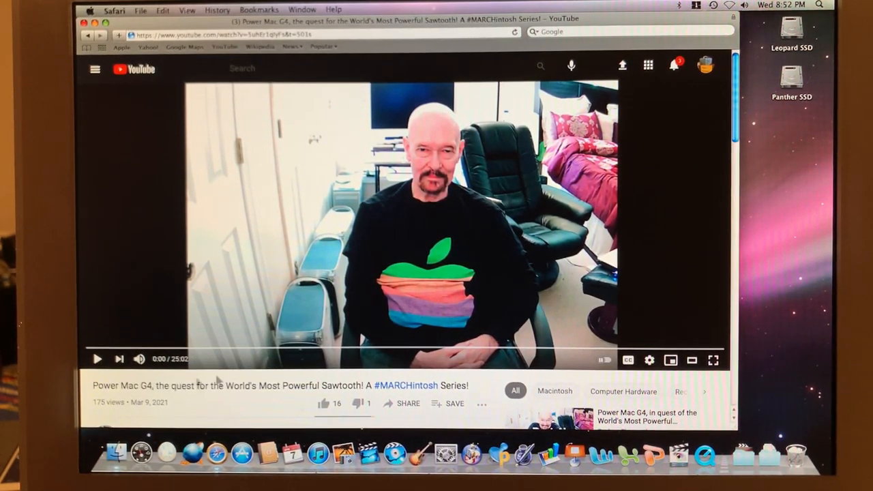
mouse_move(649, 360)
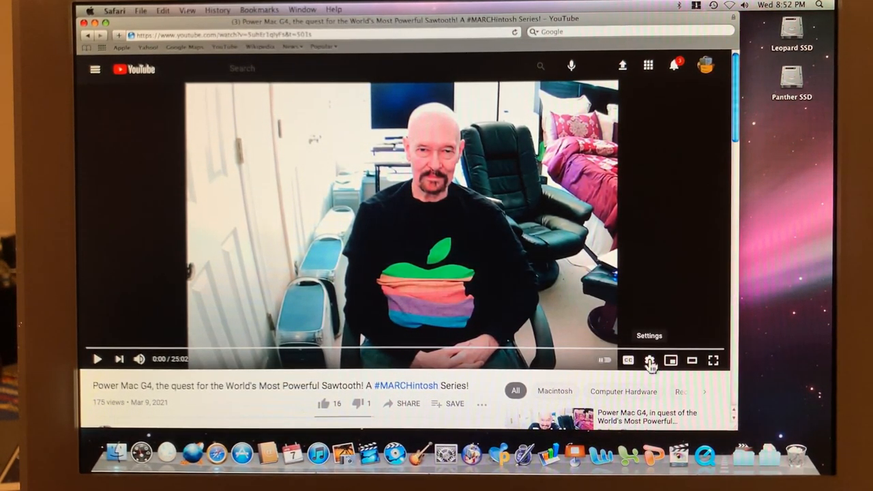
click(649, 360)
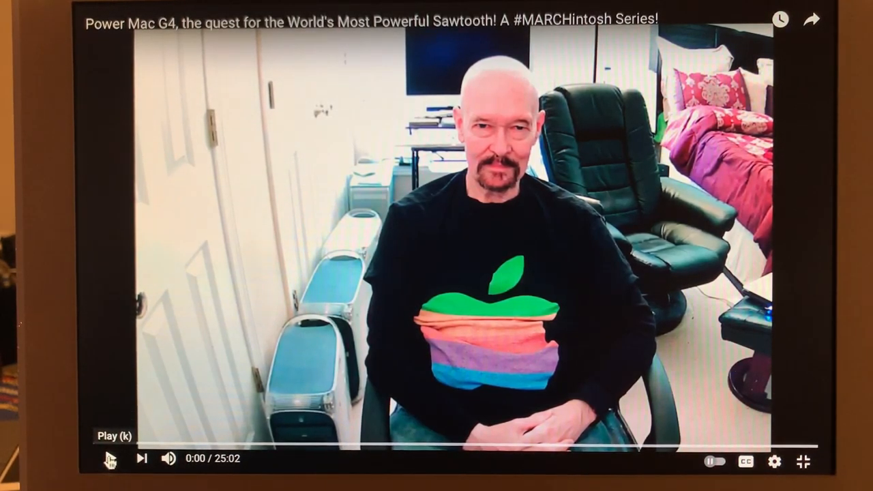
Step: Play the full-screen Power Mac G4 Sawtooth video from 0:00
click(109, 458)
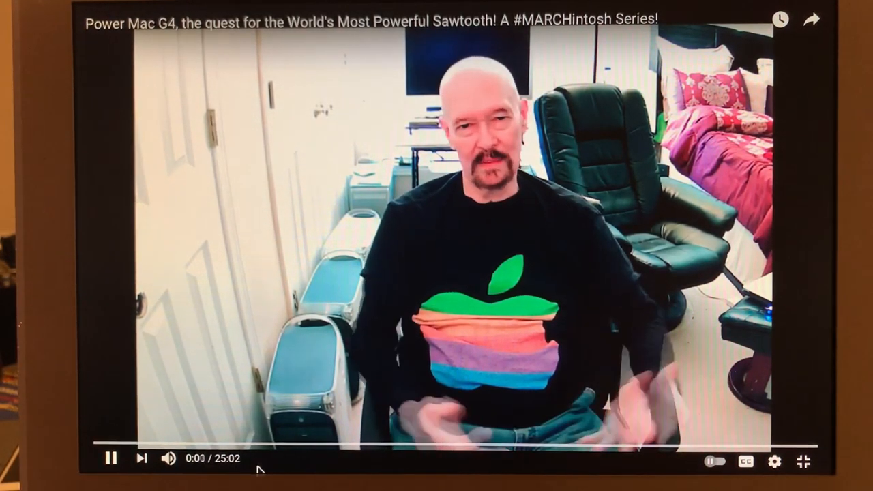